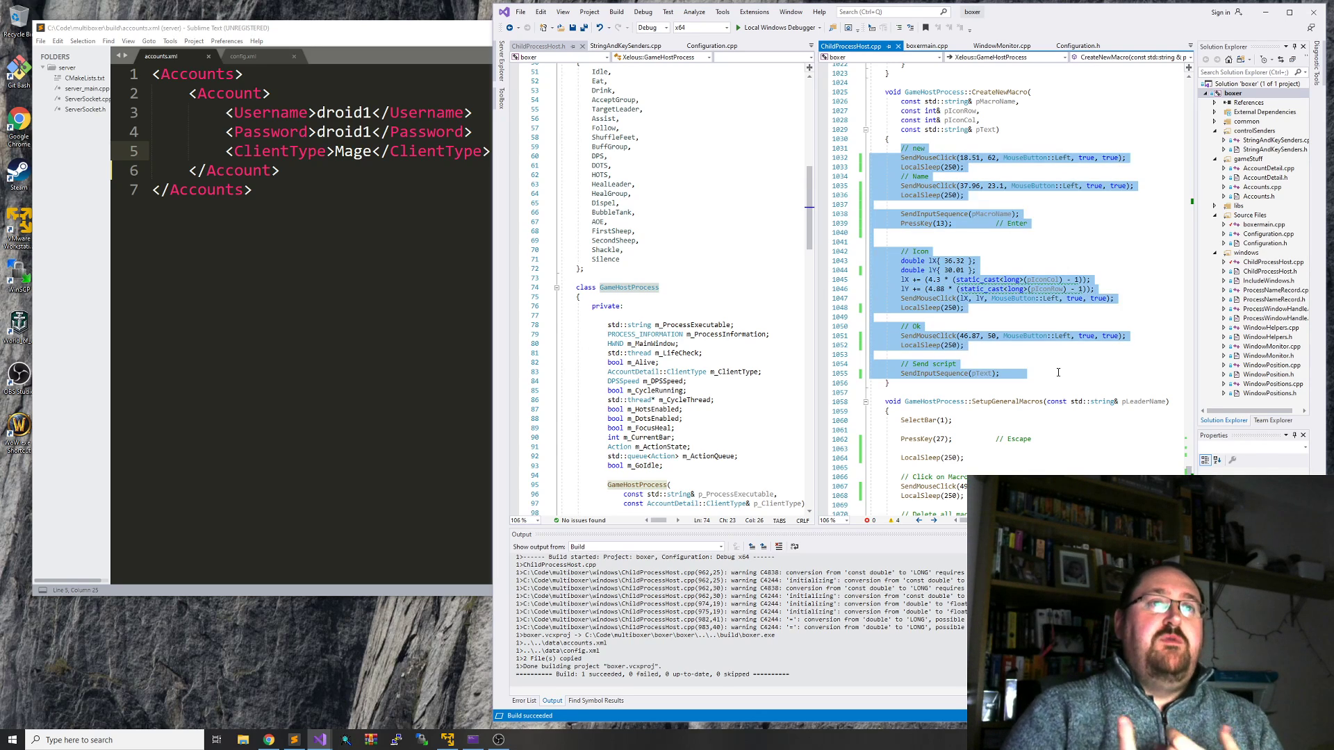
- Deselect the CreateNewMacro code and scroll down ChildProcessHost.cpp to SetupGeneralMacros
click(1027, 372)
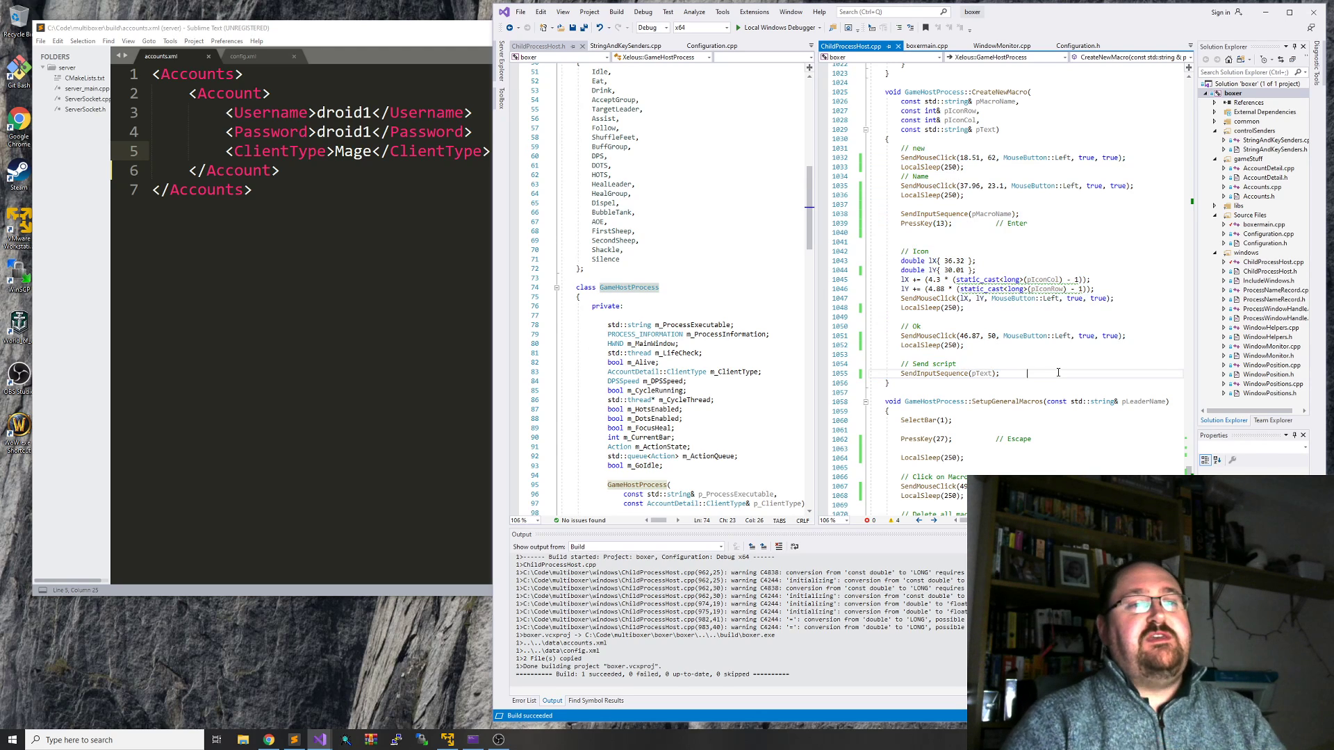
scroll(down, 3)
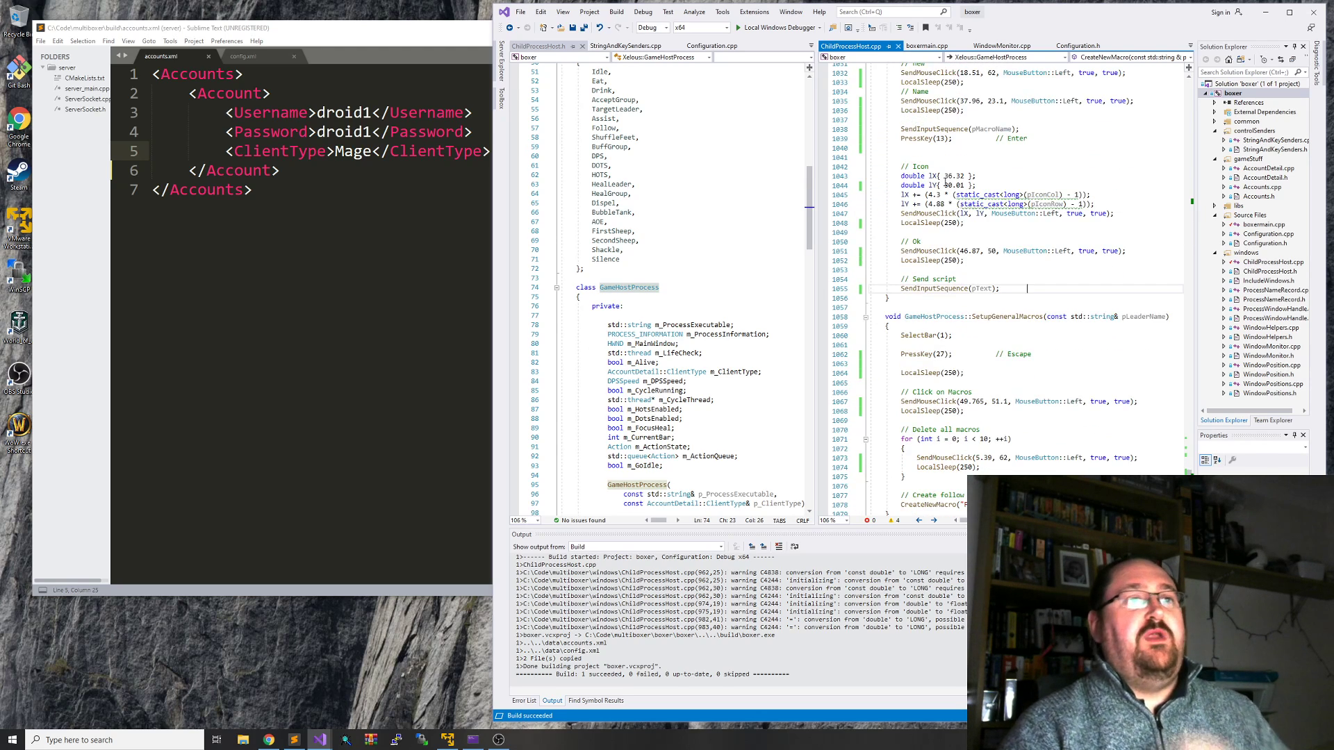
scroll(down, 3)
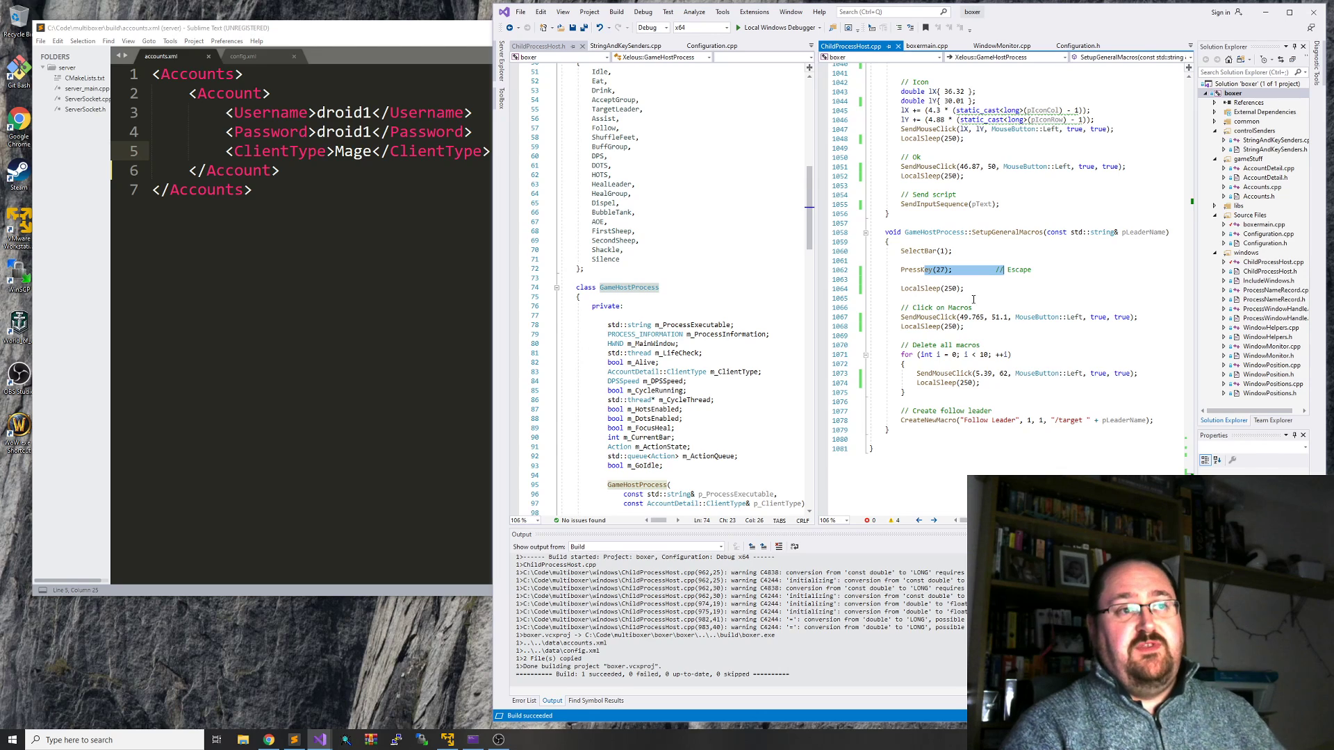
mouse_move(973, 317)
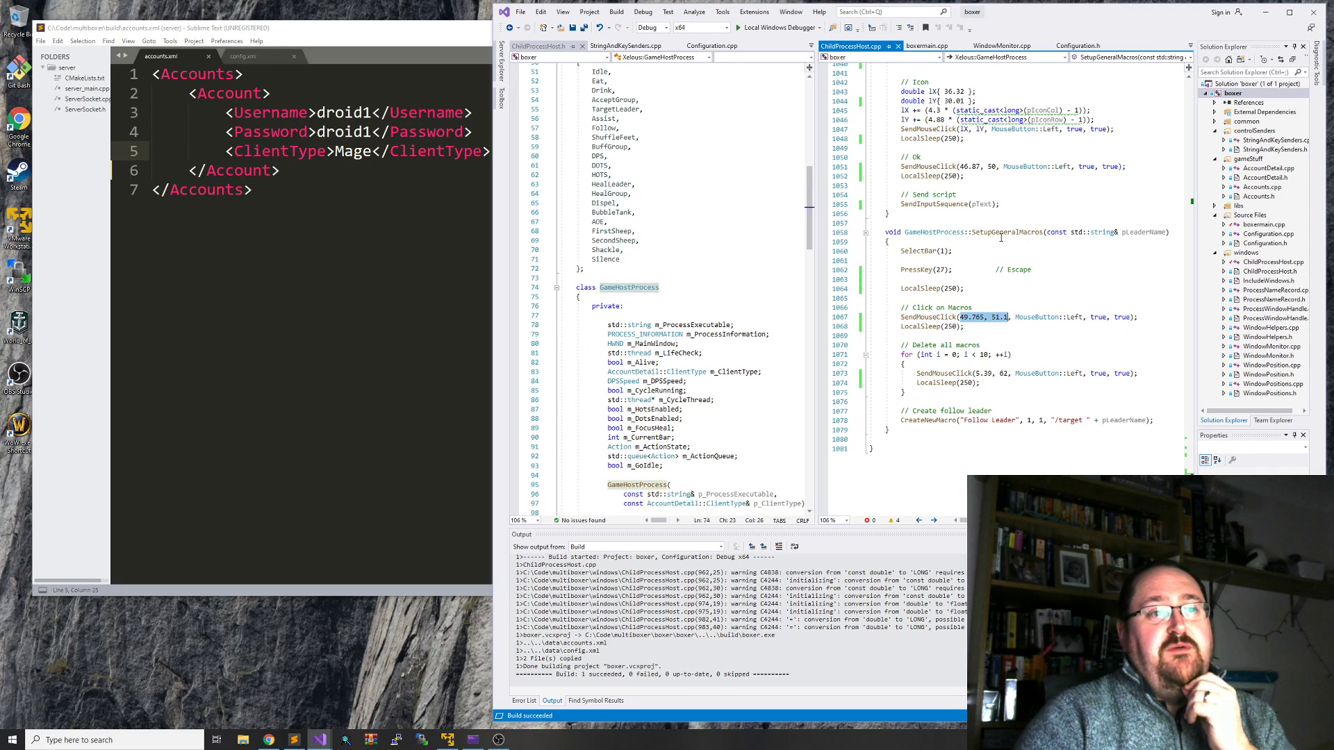
- Highlight the SelectBar(1) call and the pLeaderName parameter in SetupGeneralMacros
double_click(927, 250)
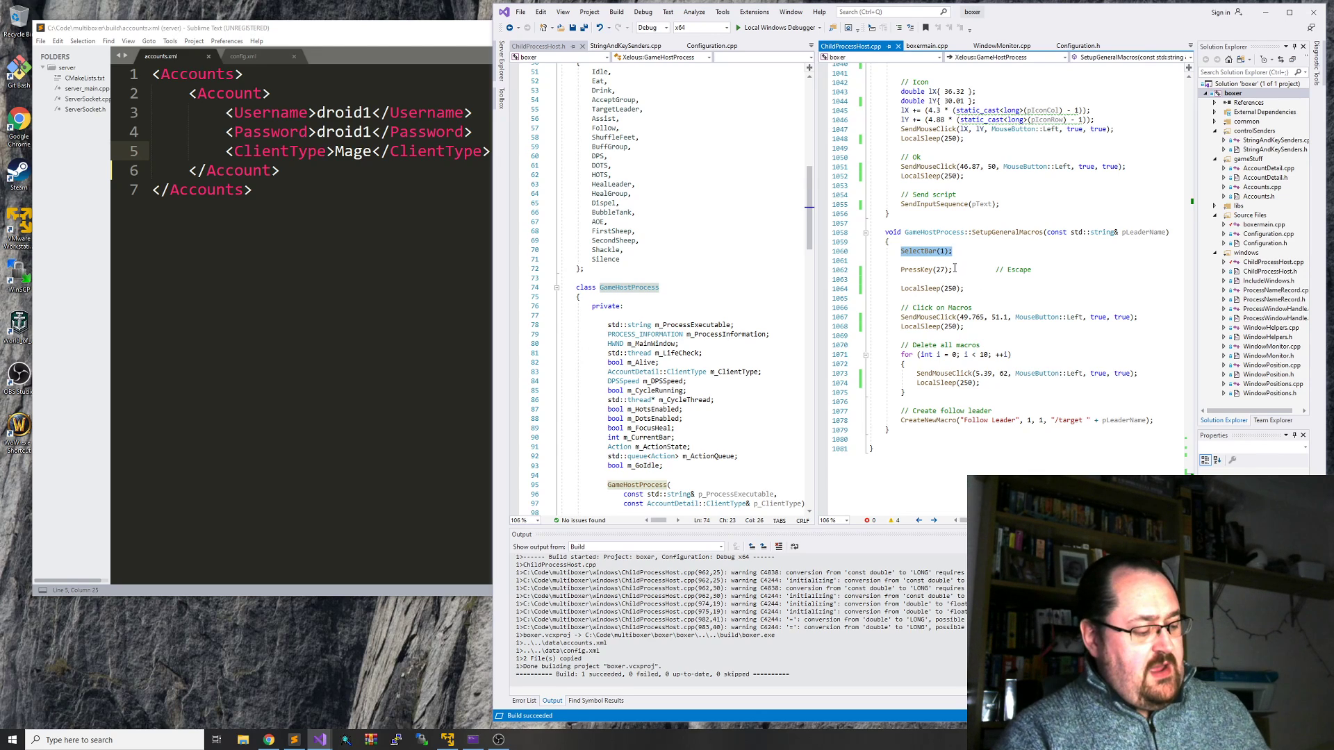
mouse_move(949, 269)
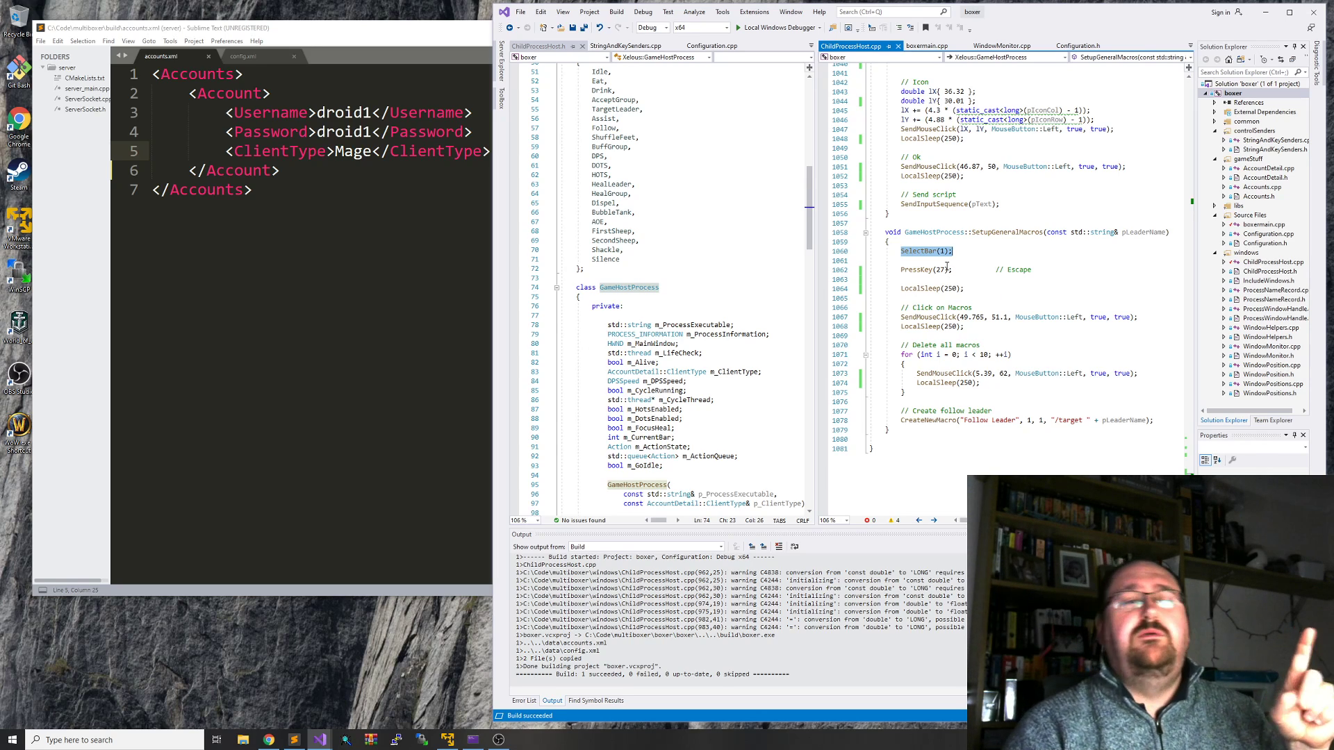
mouse_move(987, 242)
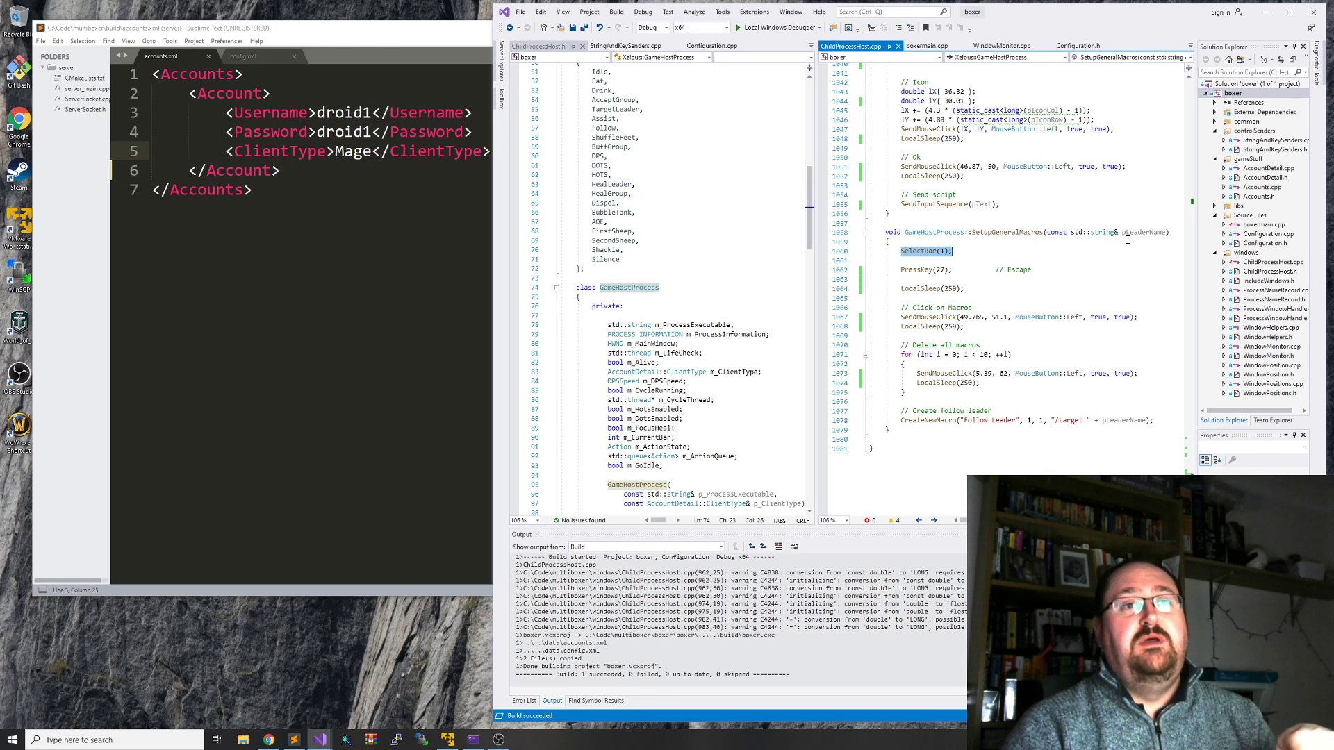
double_click(1144, 232)
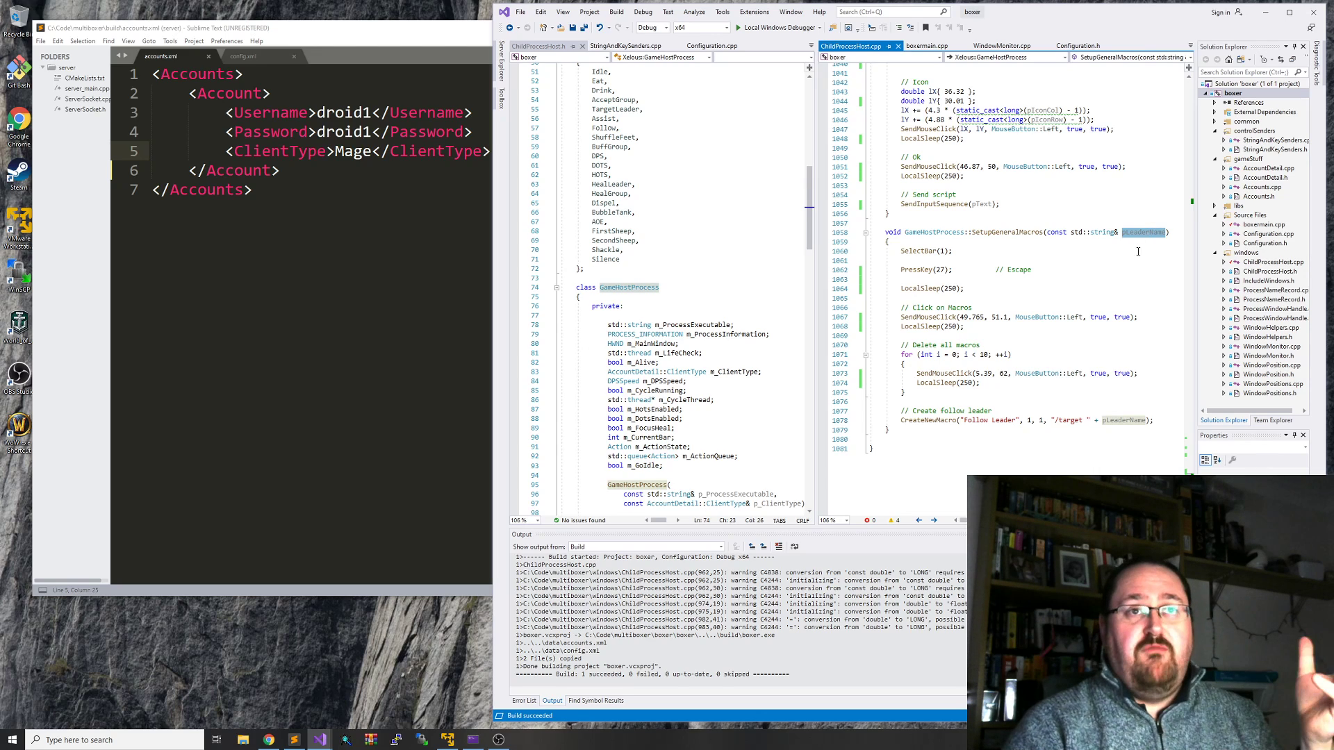
mouse_move(1268, 247)
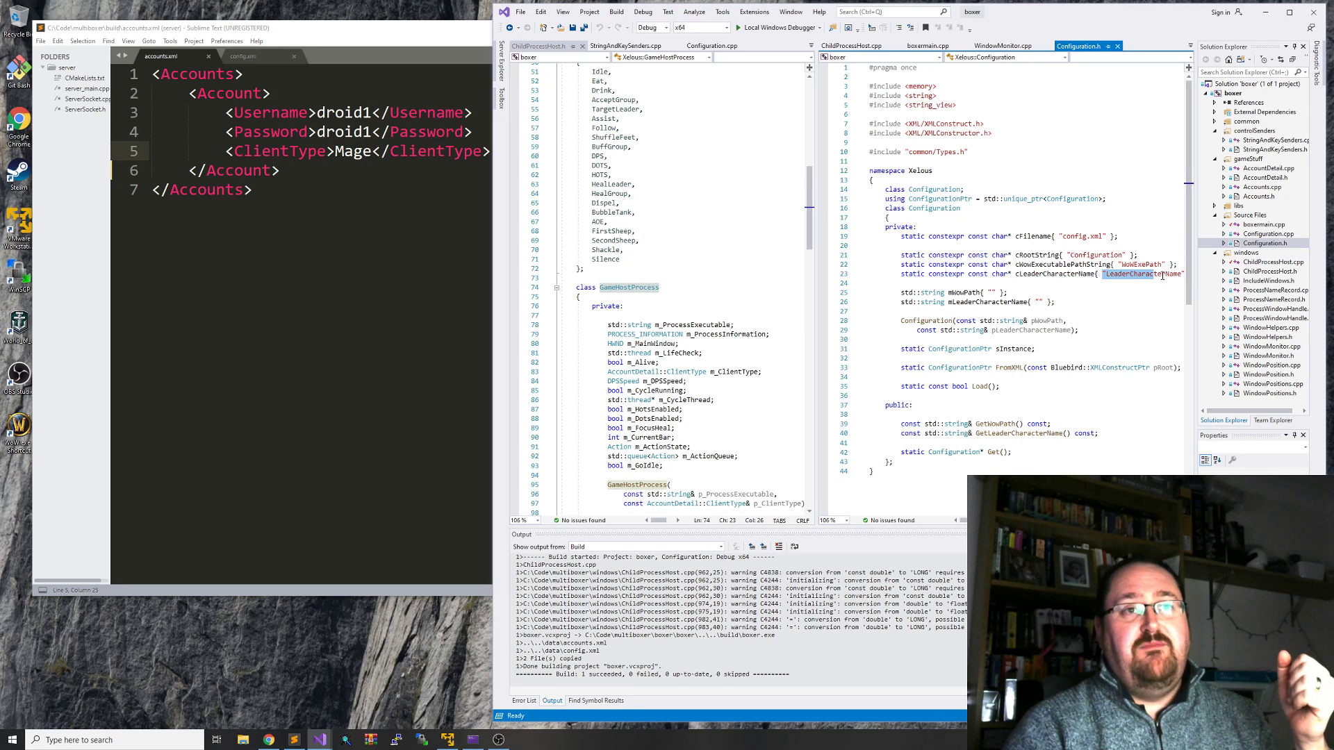
- Switch from Configuration.h back to ChildProcessHost.cpp at SetupGeneralMacros
click(850, 45)
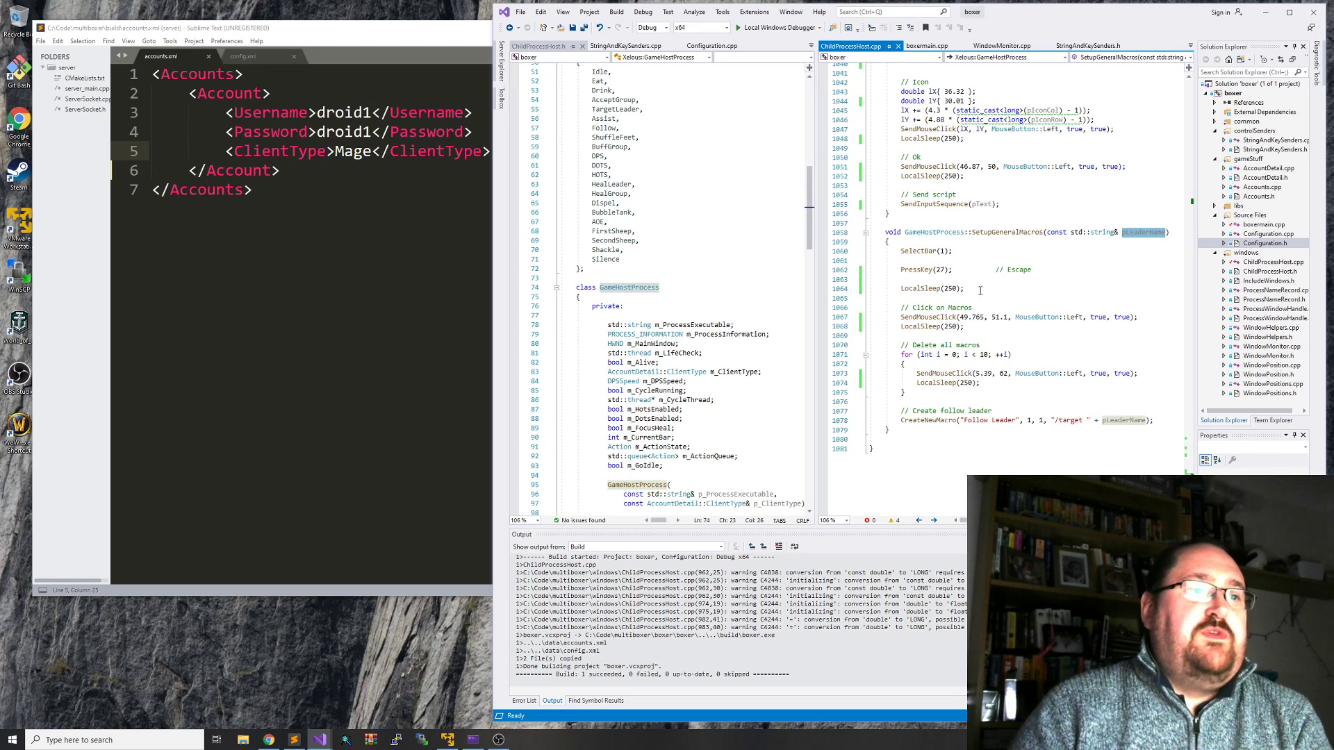
- Walk through the Click on Macros, delete-all loop and Follow Leader steps, highlighting the leader name
click(935, 251)
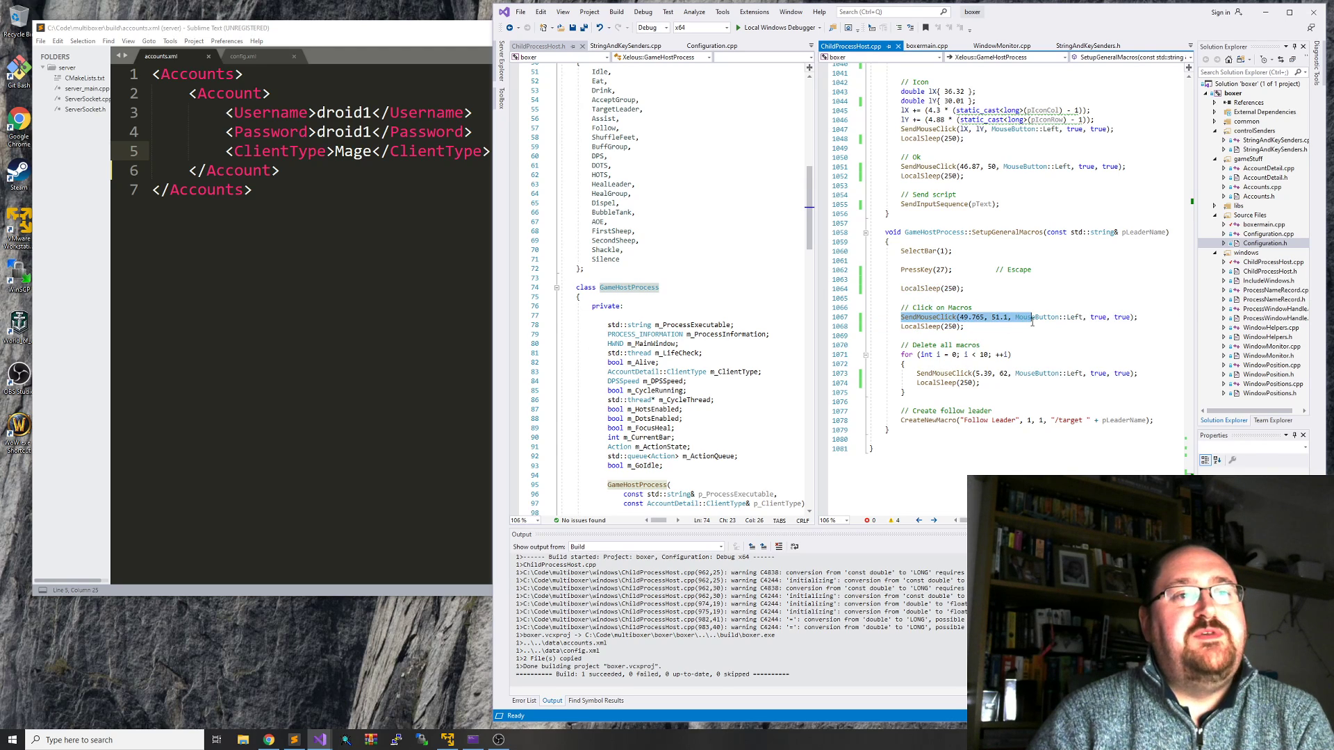
click(928, 354)
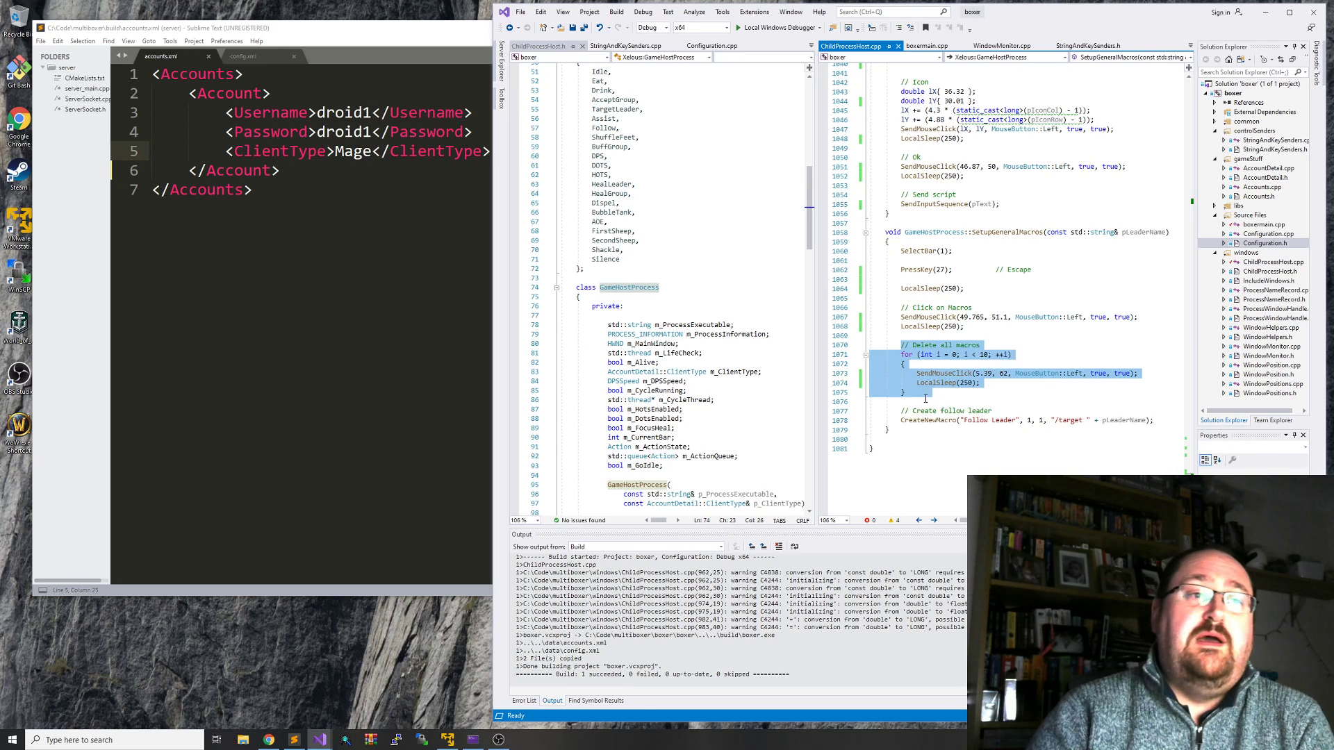
click(946, 393)
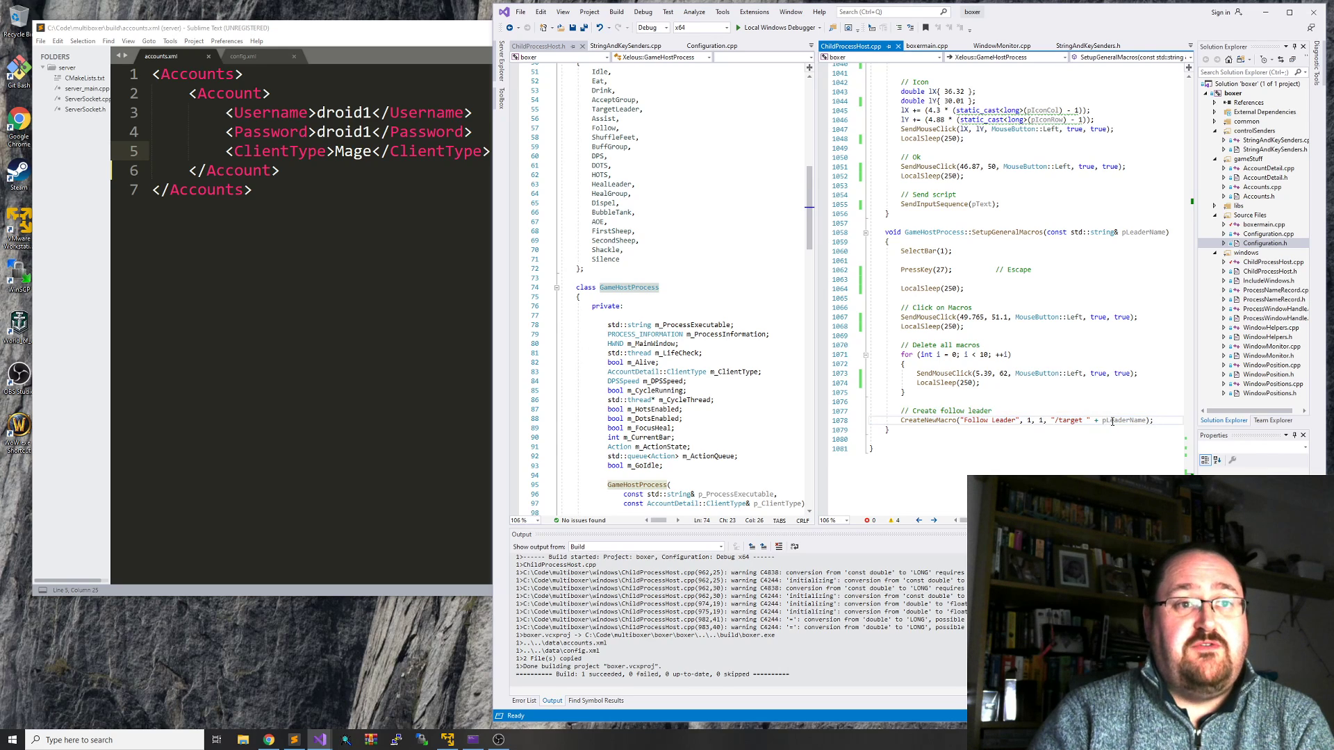
double_click(986, 420)
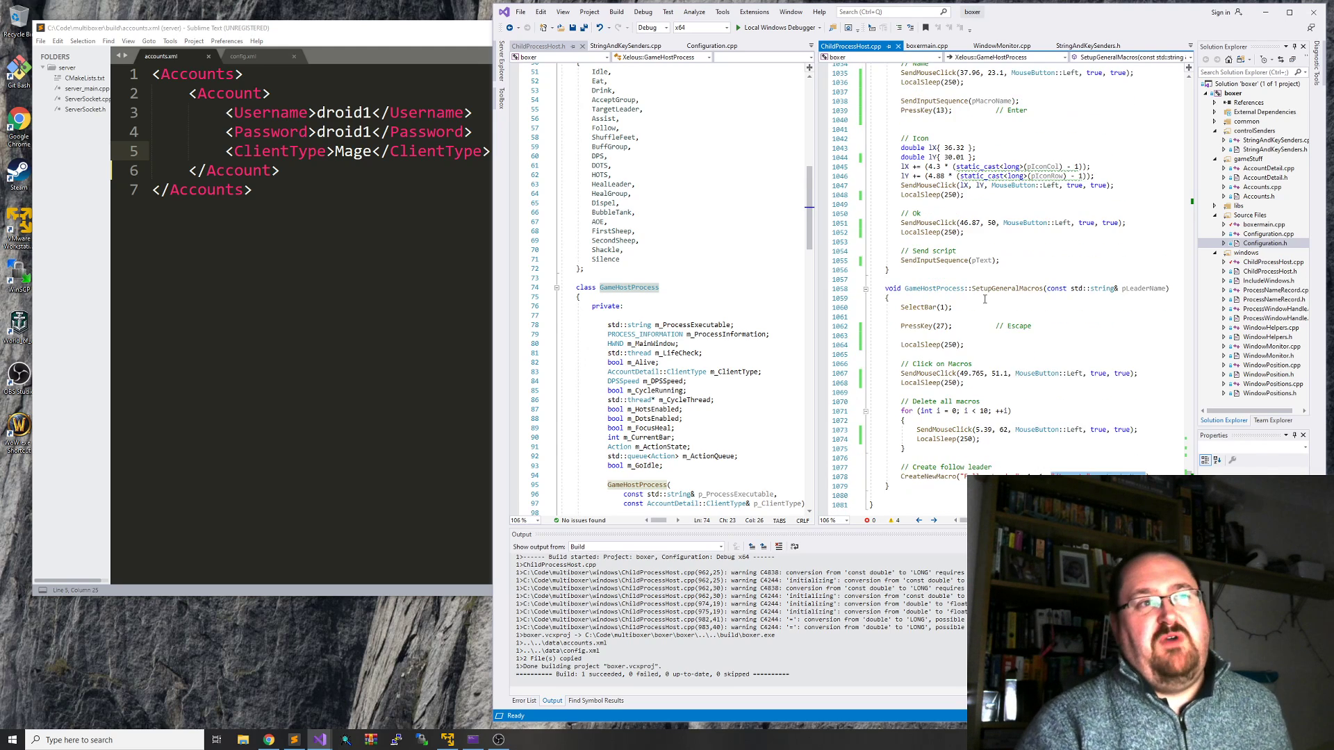
scroll(up, 3)
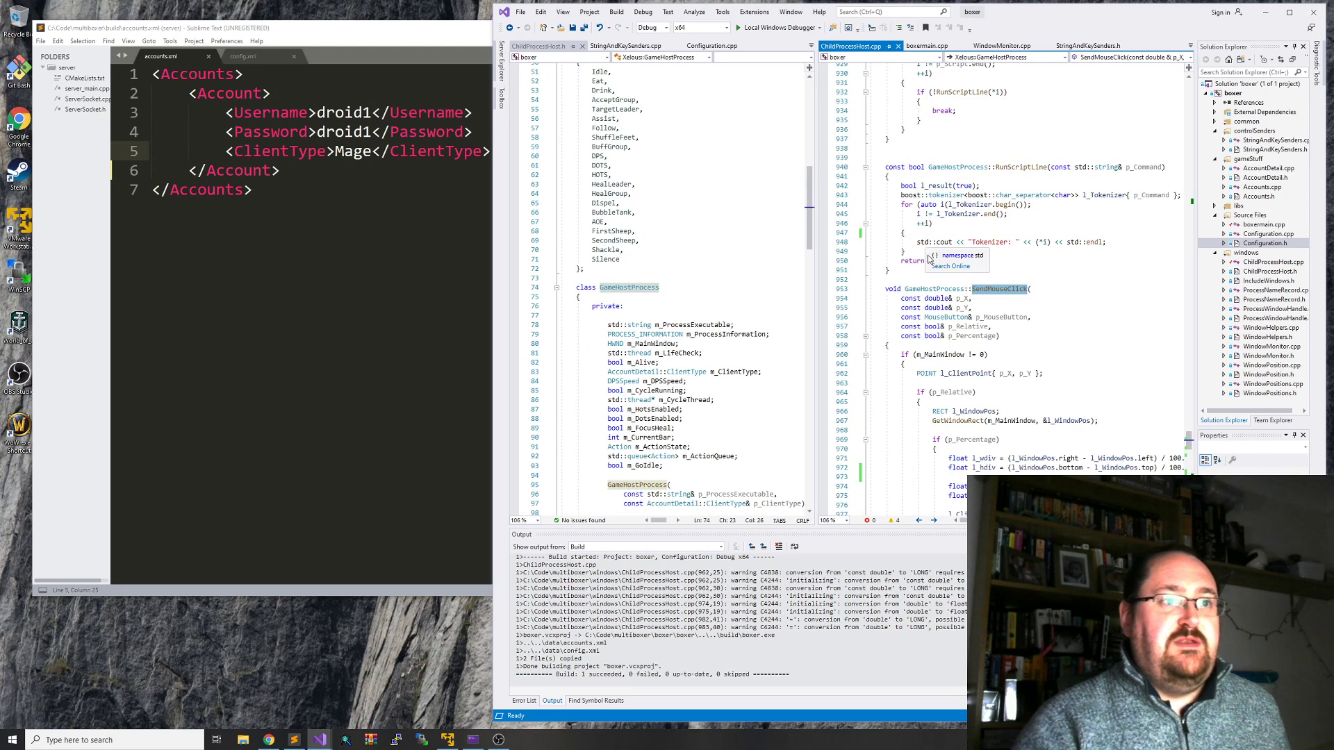
- Scroll boxermain.cpp to the key case 192 that calls SetupGeneralMacros for each client
scroll(down, 3)
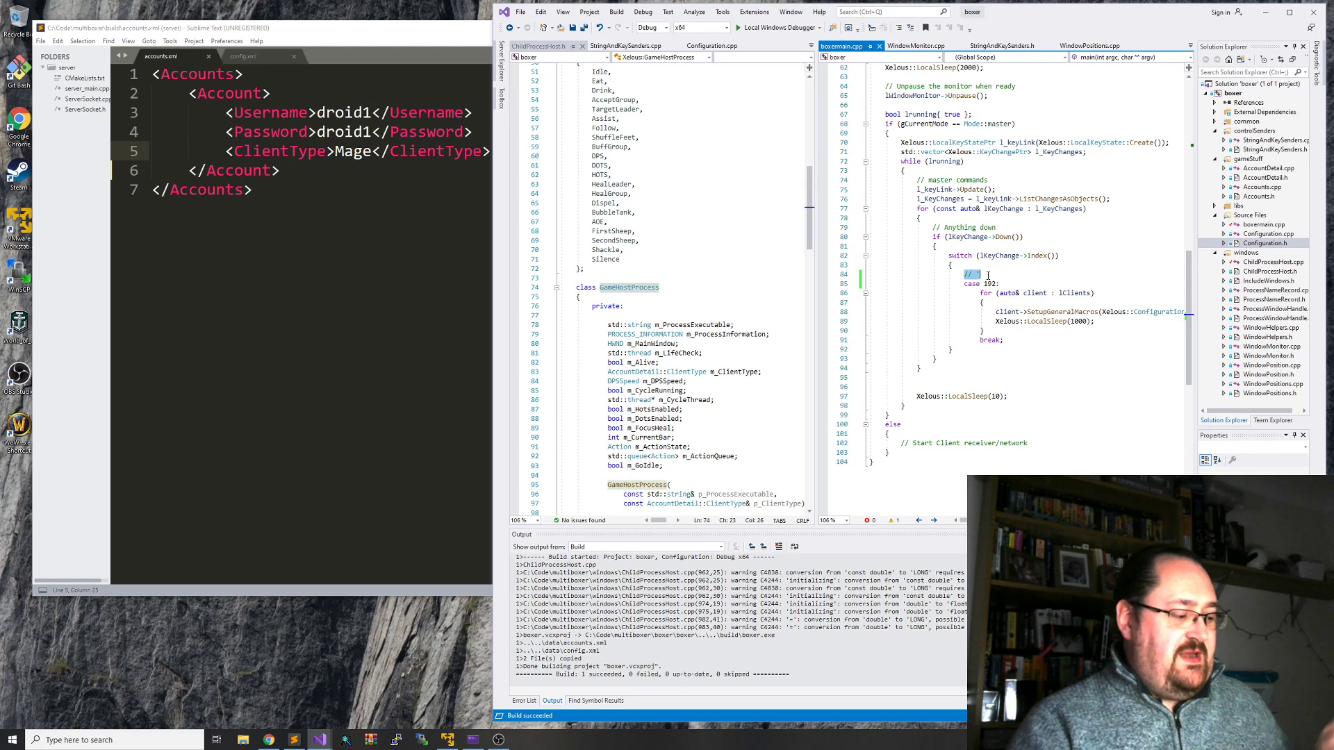
mouse_move(1059, 311)
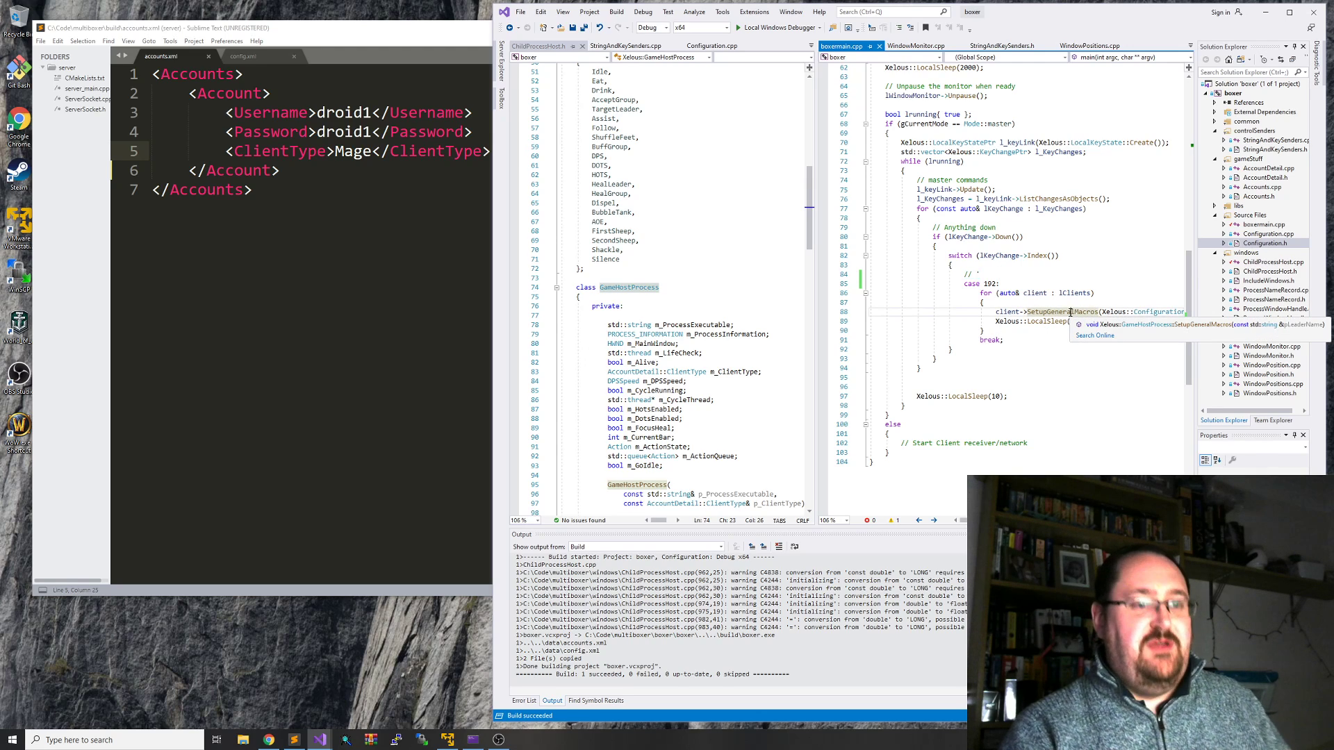
- Jump to SetupGeneralMacros, highlight SelectBar(1), then start the multiboxer under the debugger
click(1061, 312)
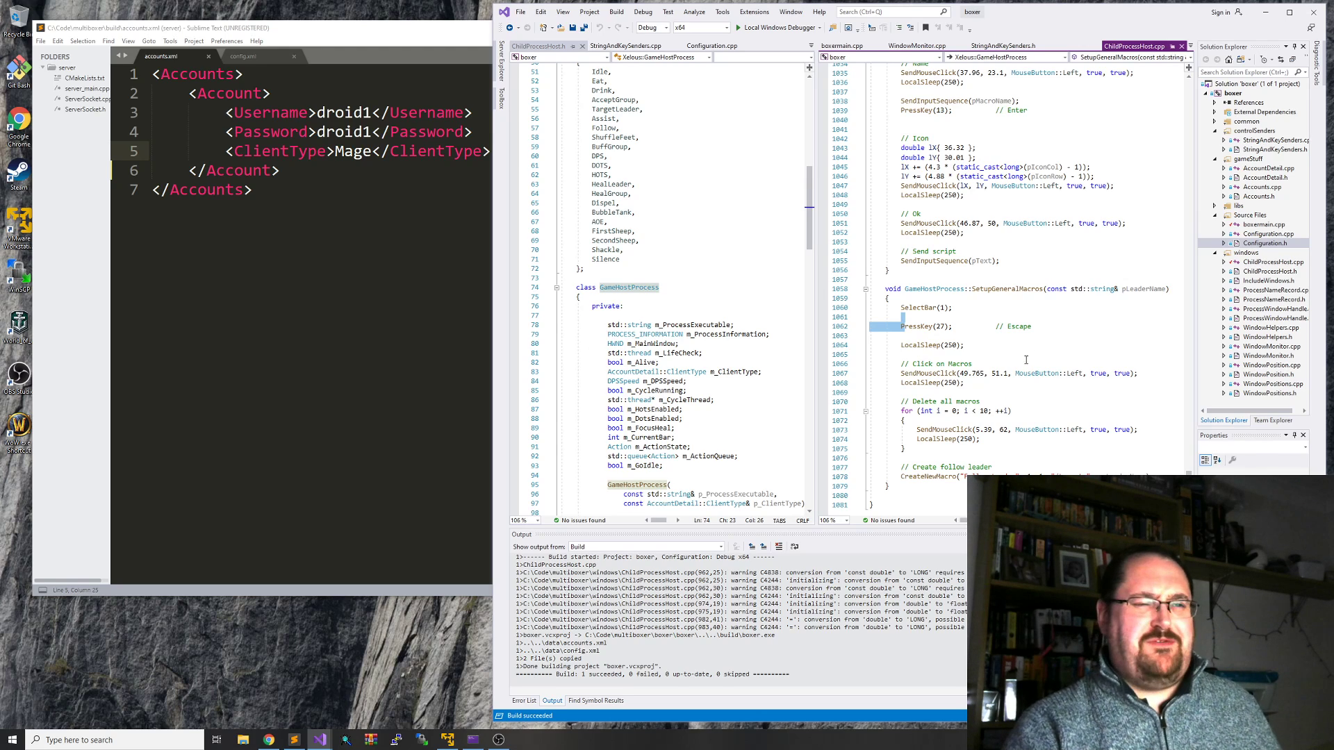
double_click(917, 307)
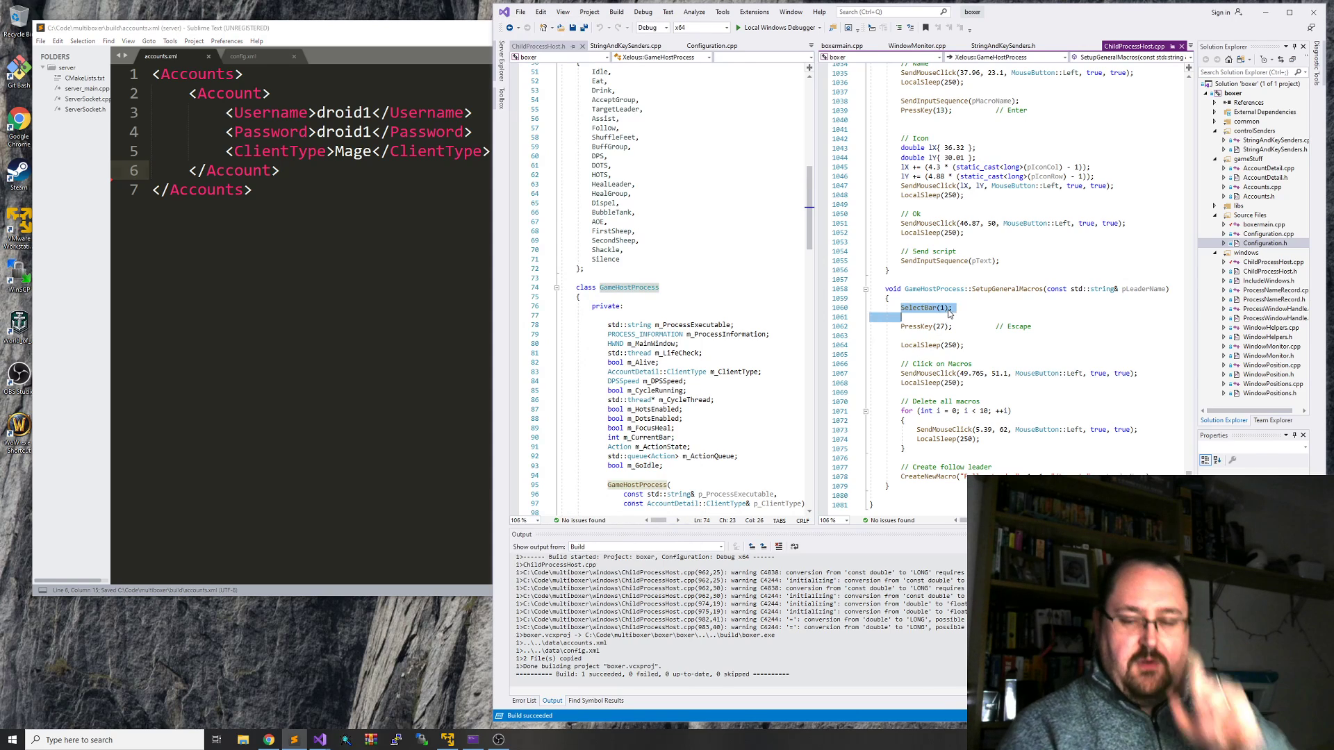
click(738, 26)
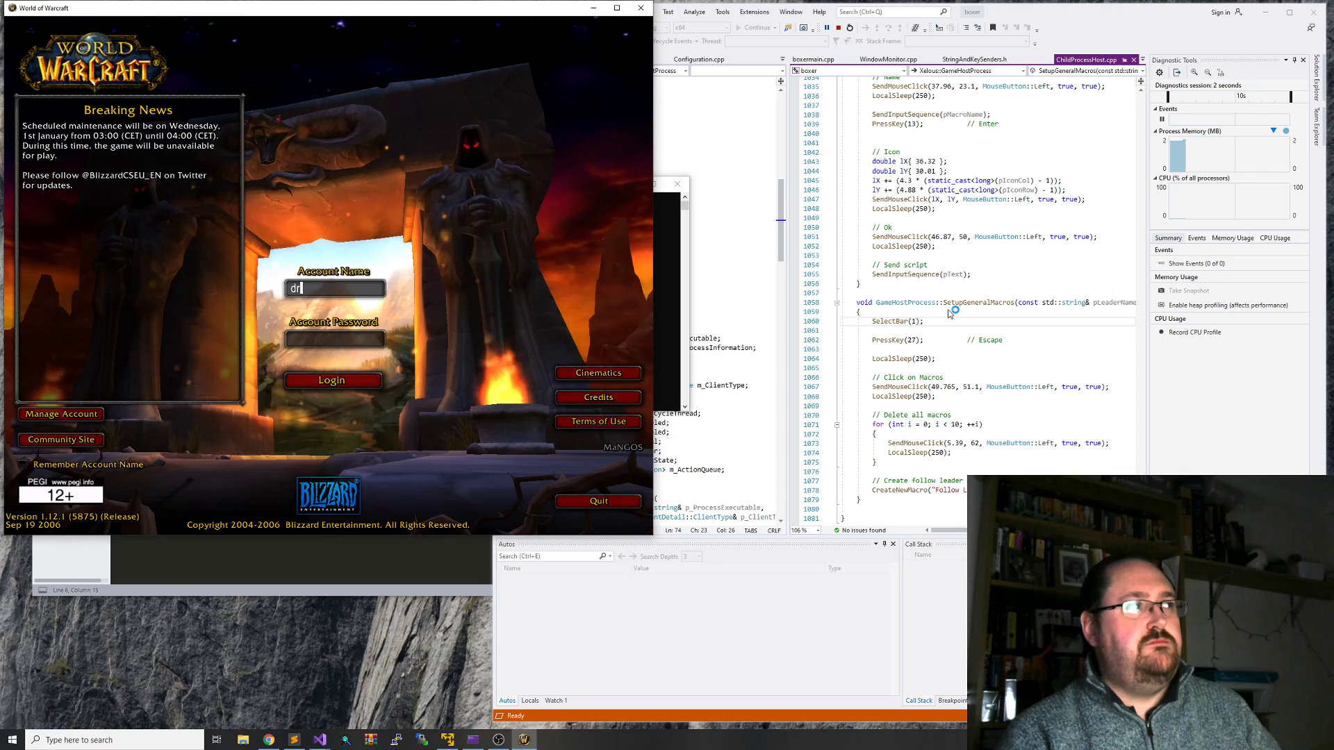
- Let the multiboxer log the character into the World of Warcraft game world
click(332, 379)
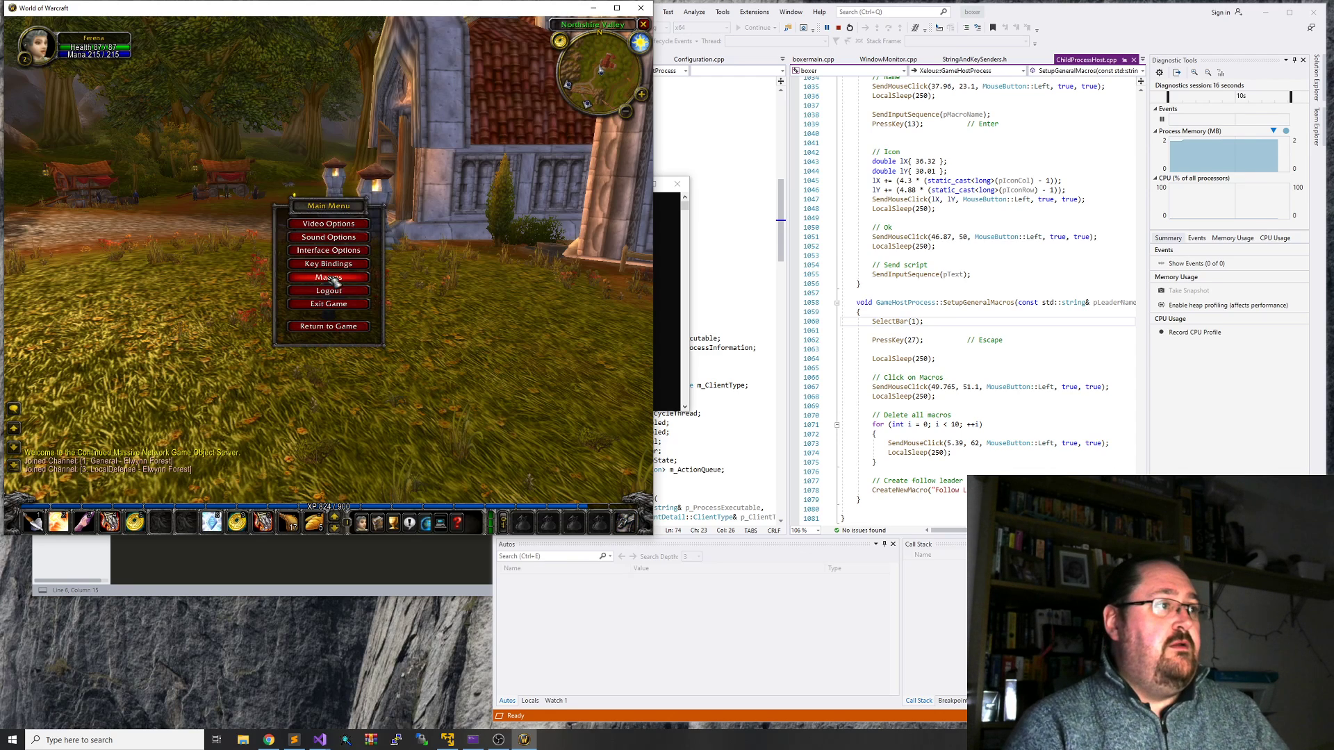
- Create a new general macro named 'Follow' and choose its icon
click(326, 277)
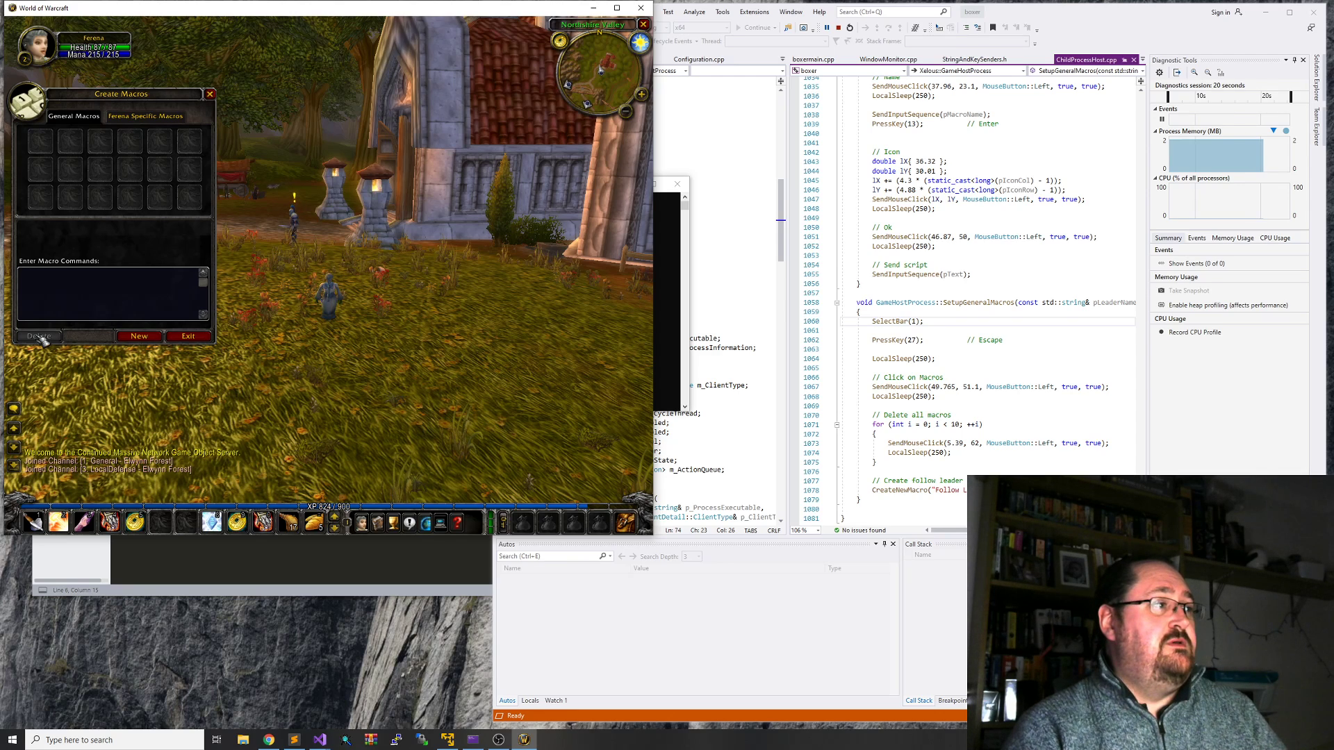
click(137, 337)
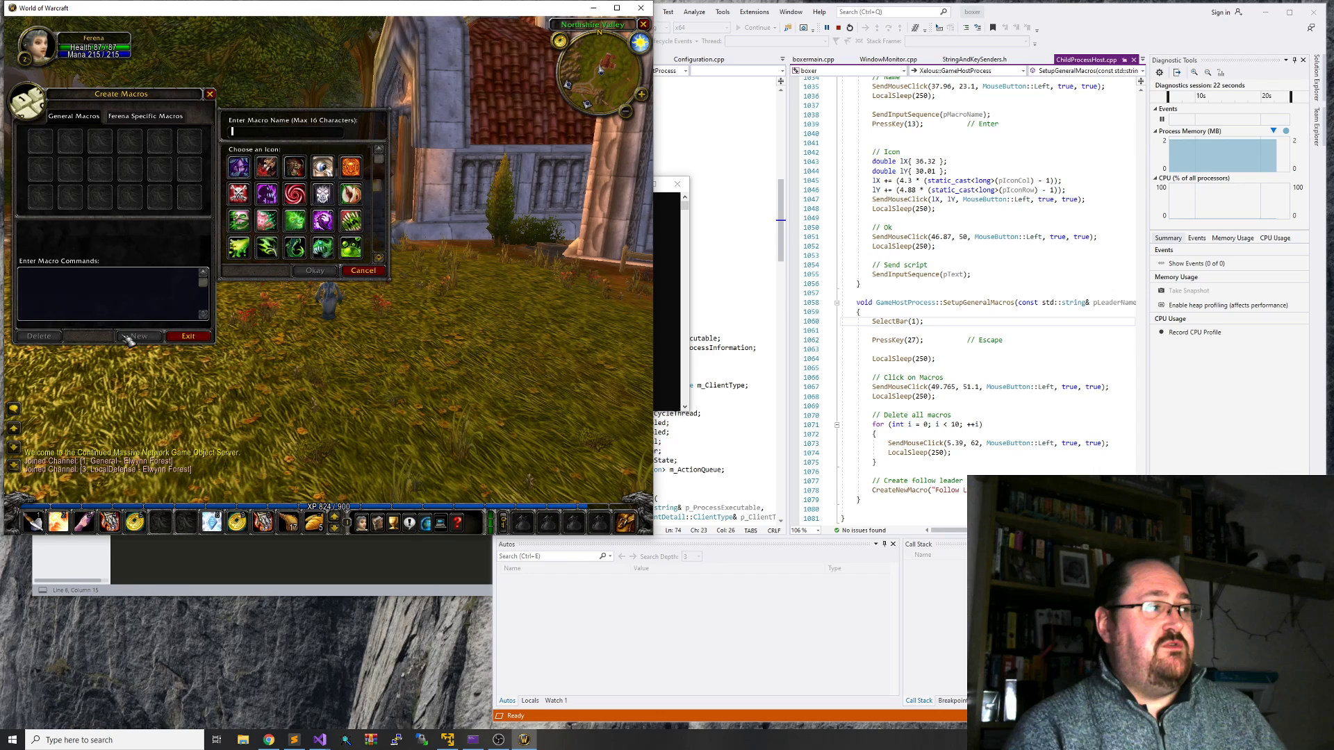
text(Follow Lea)
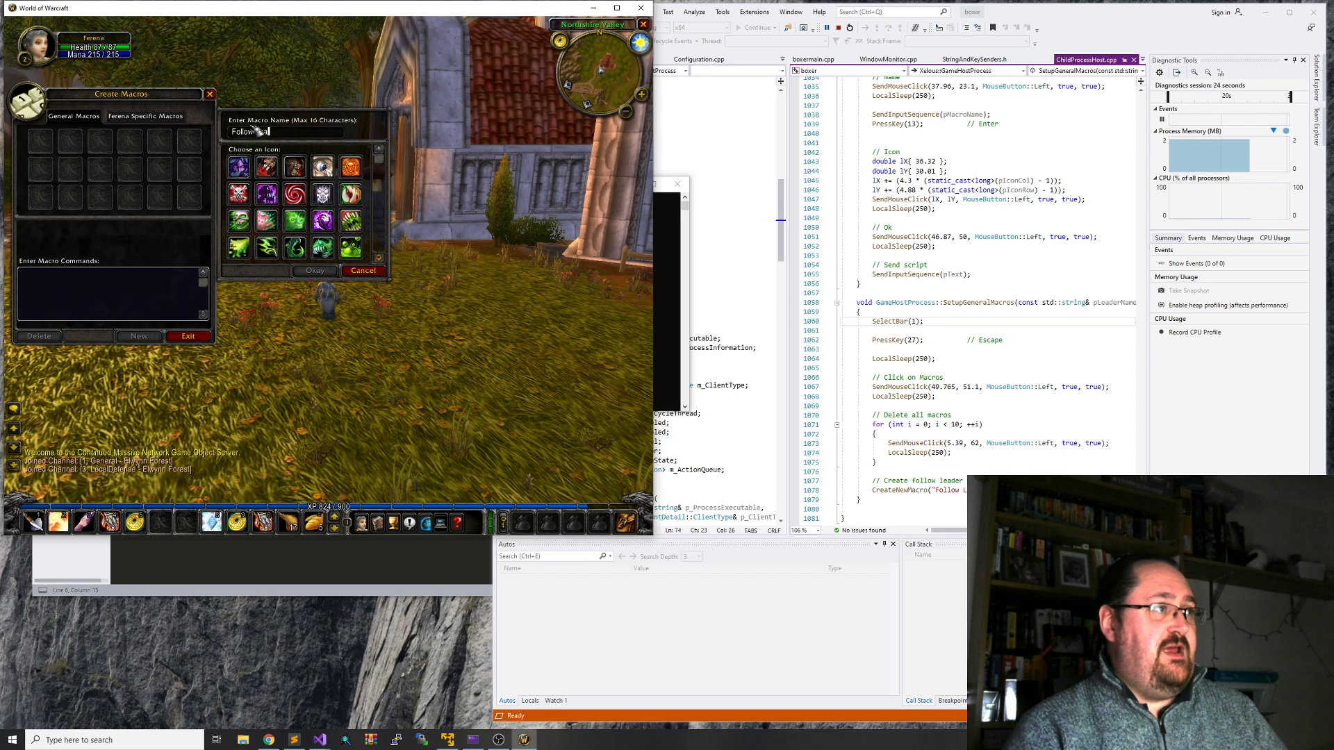
click(313, 271)
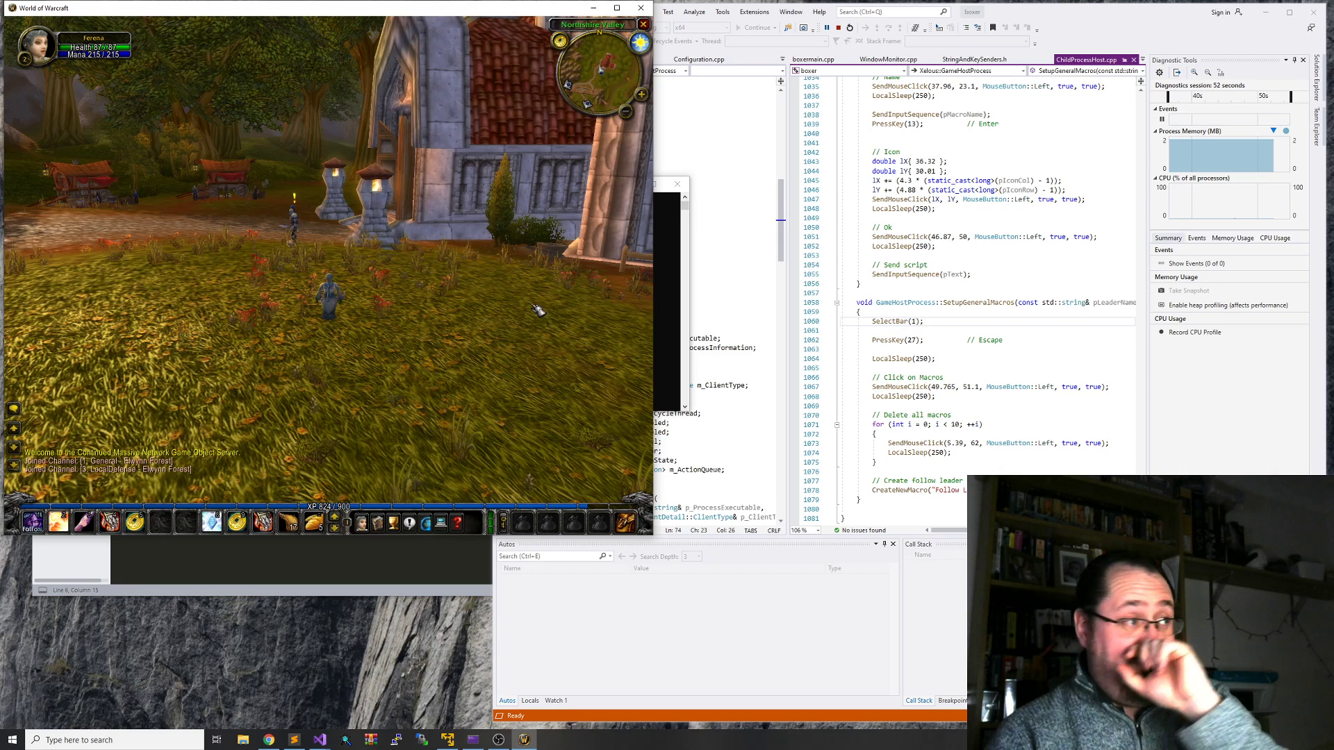
mouse_move(35, 521)
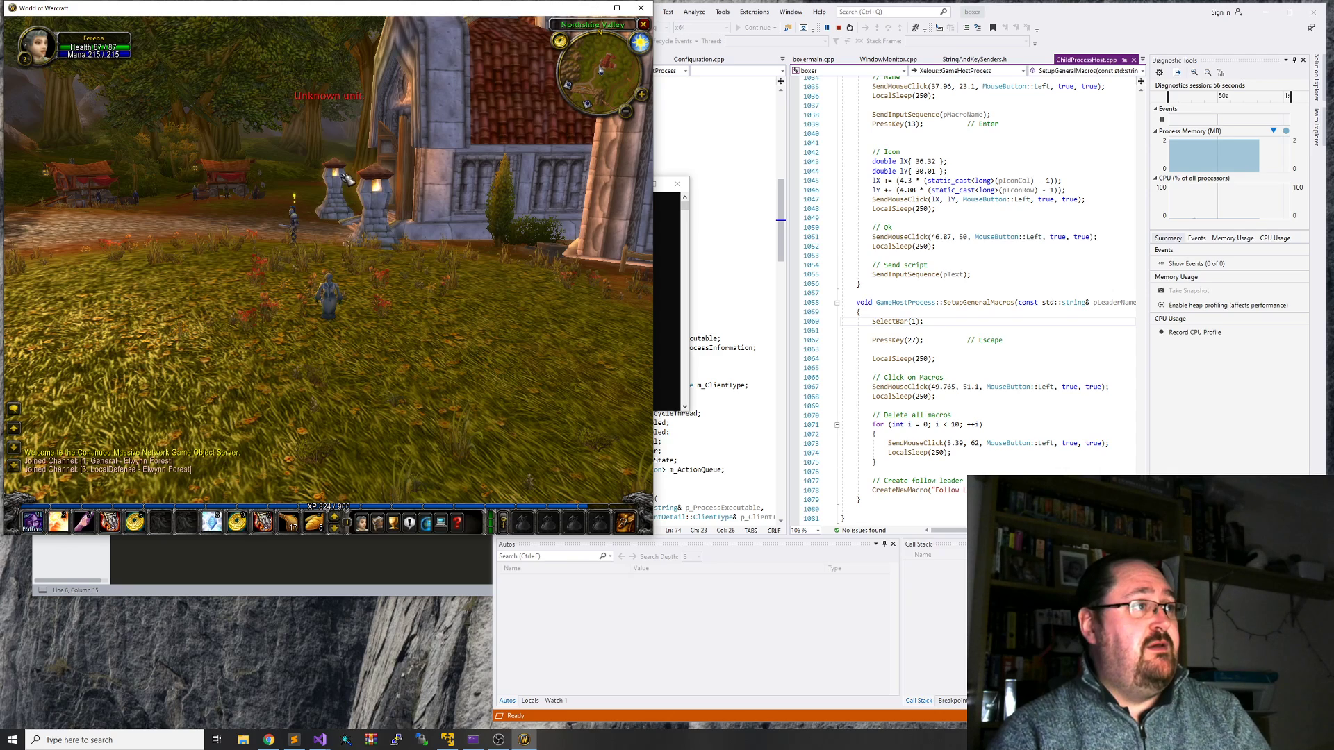
mouse_move(54, 521)
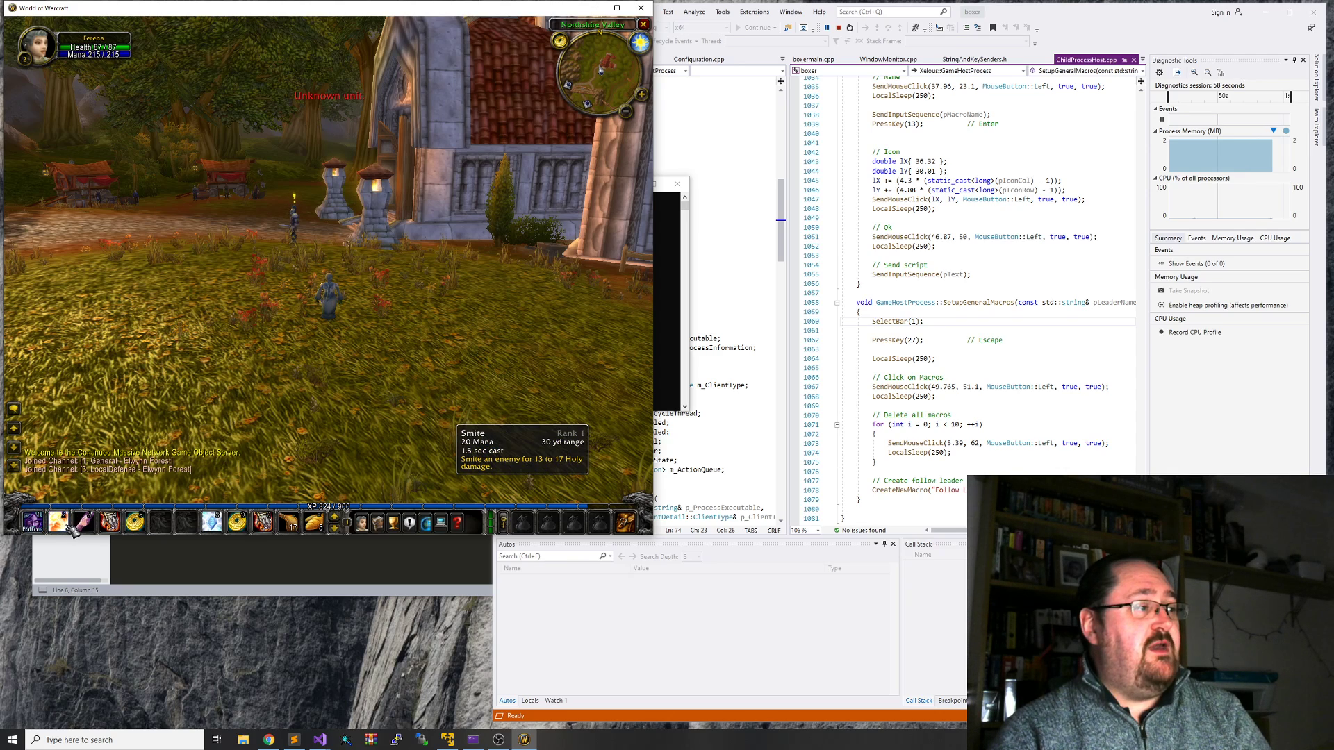
mouse_move(573, 384)
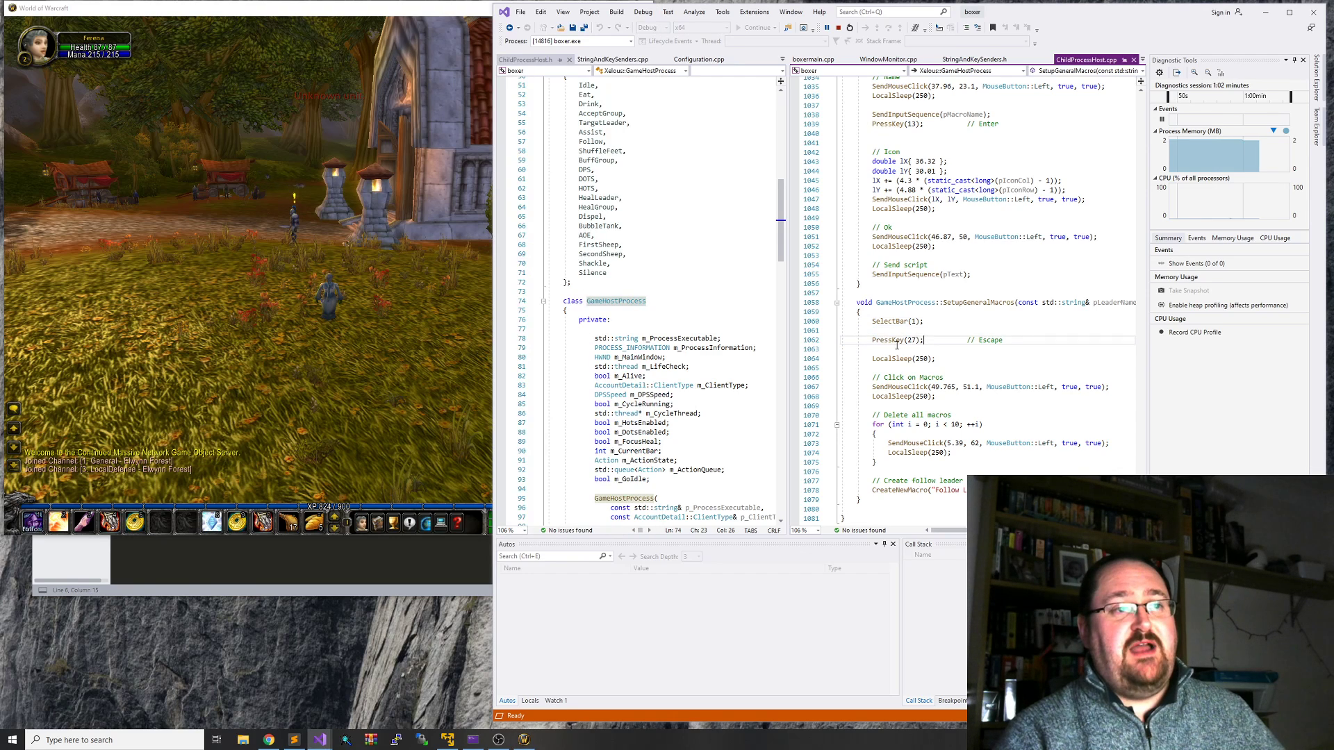
- Highlight the PressKey(27) escape call before relaunching the multiboxer
double_click(891, 339)
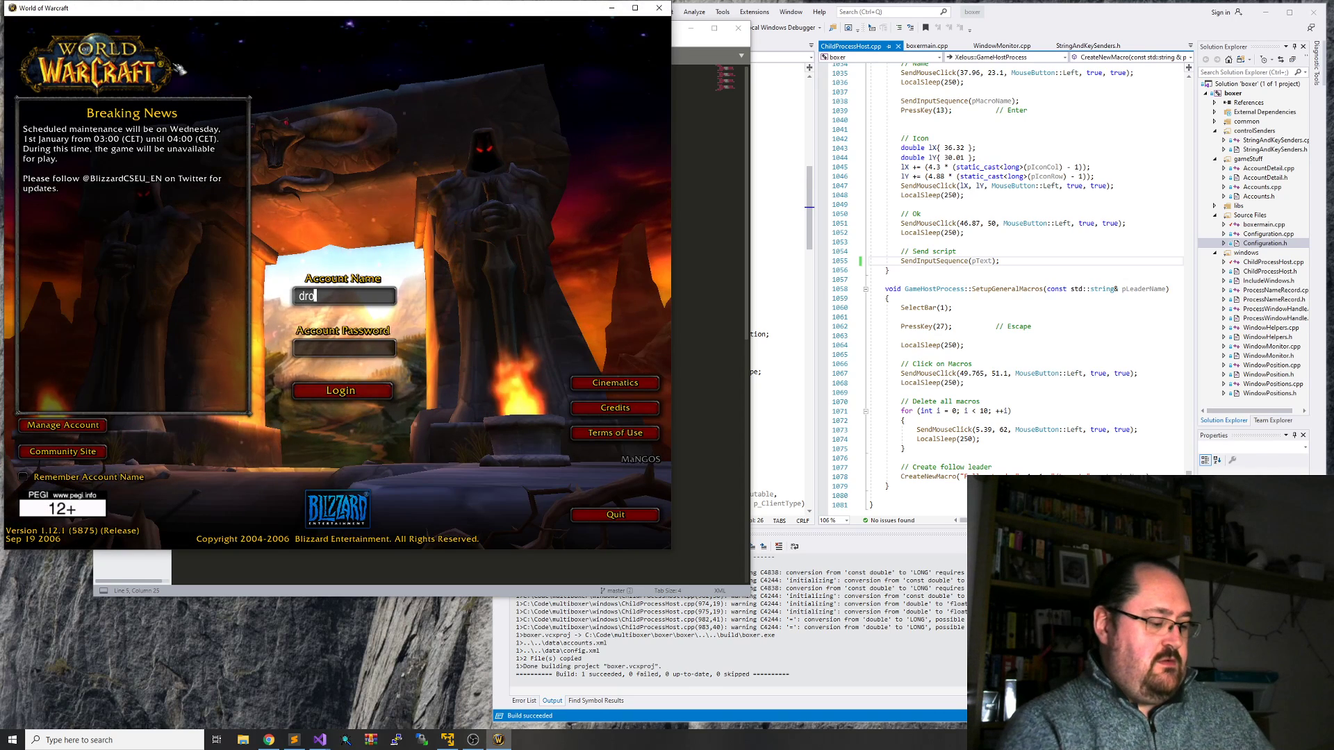
- Log in, enter the world as the level 1 Mage Blackthorn, then quit the game
click(340, 391)
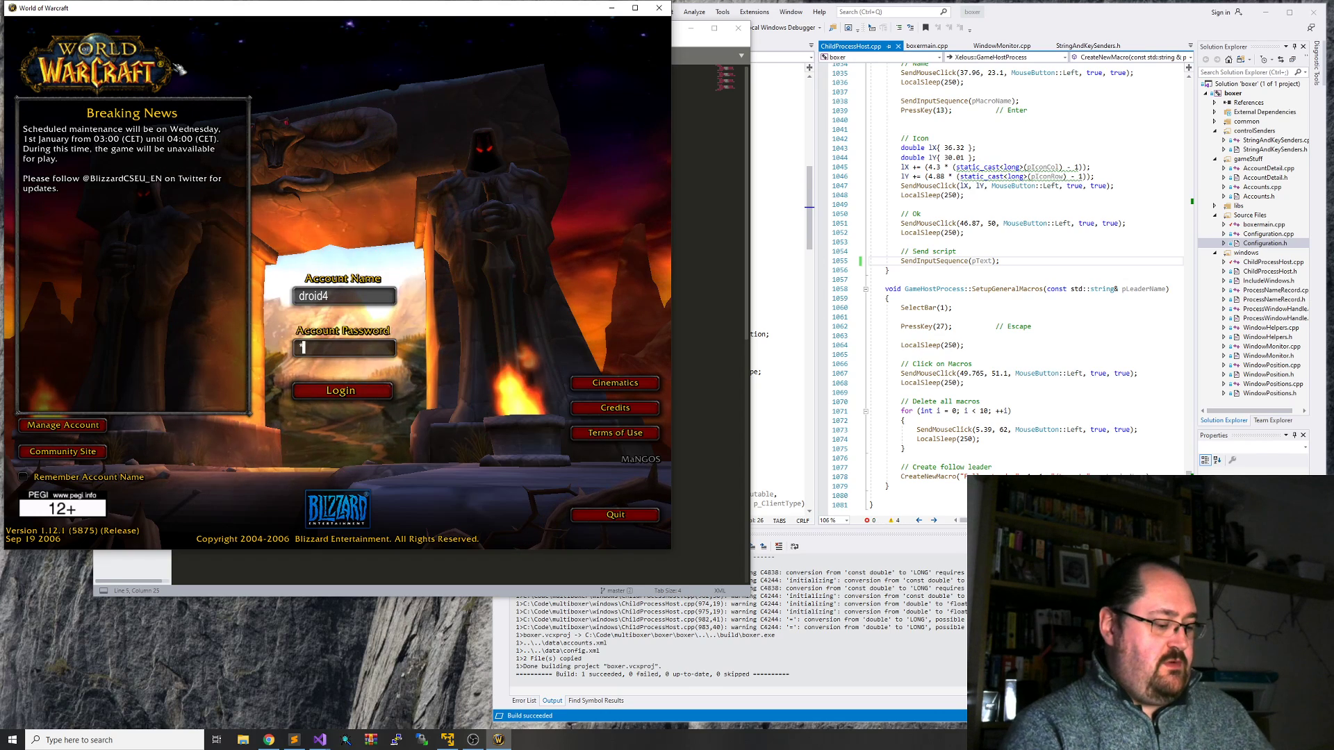
click(340, 391)
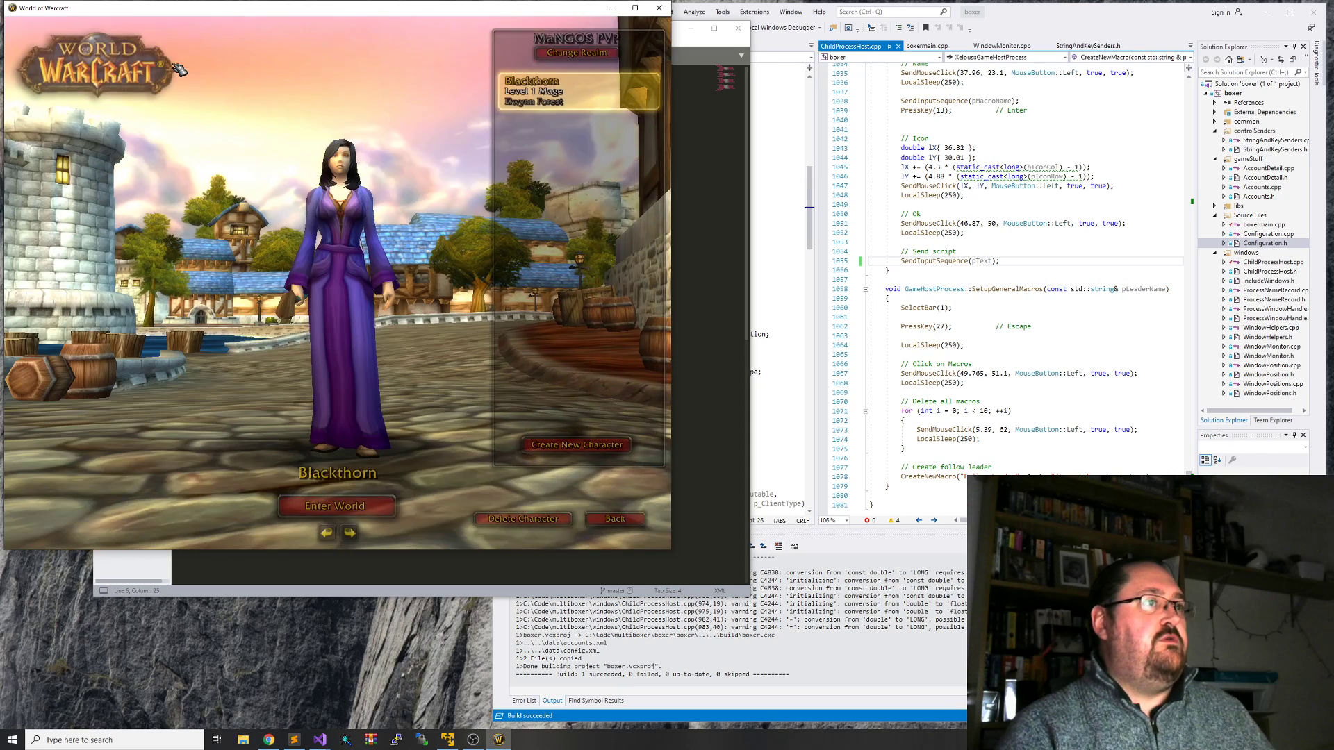
click(337, 506)
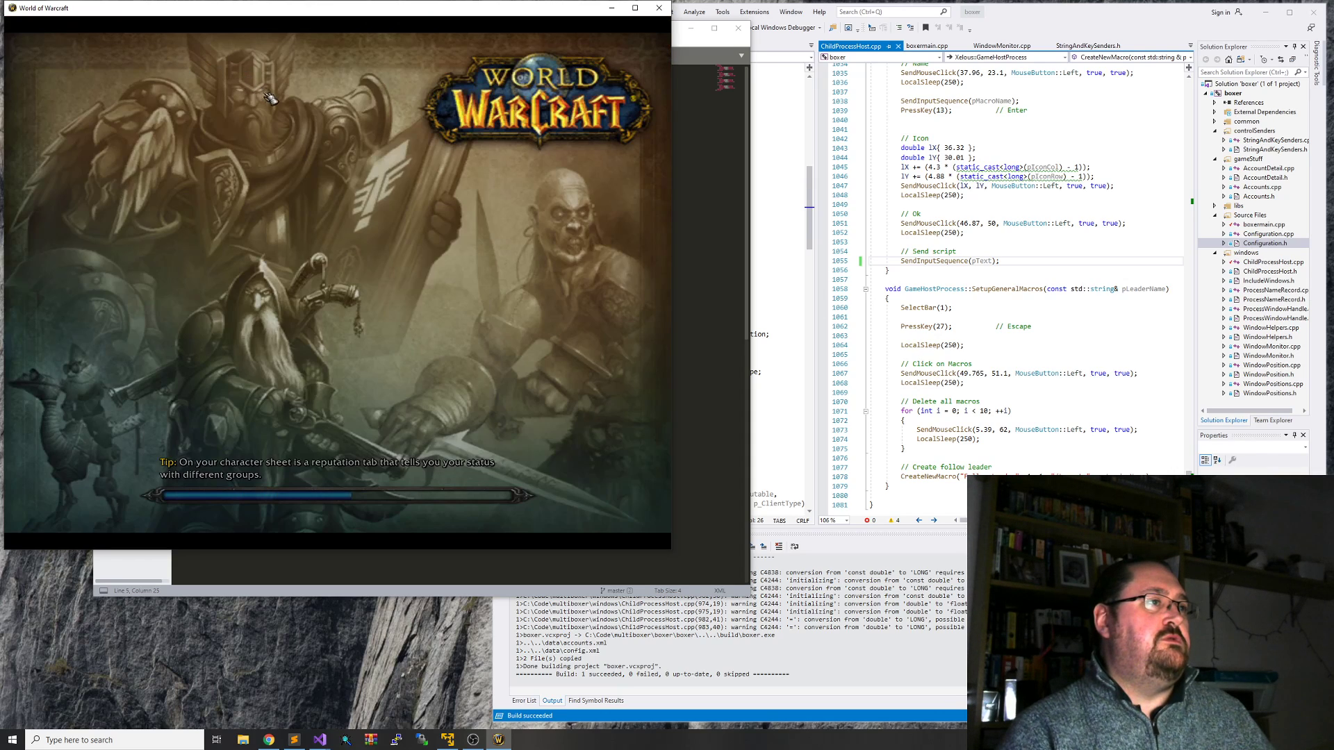
mouse_move(411, 189)
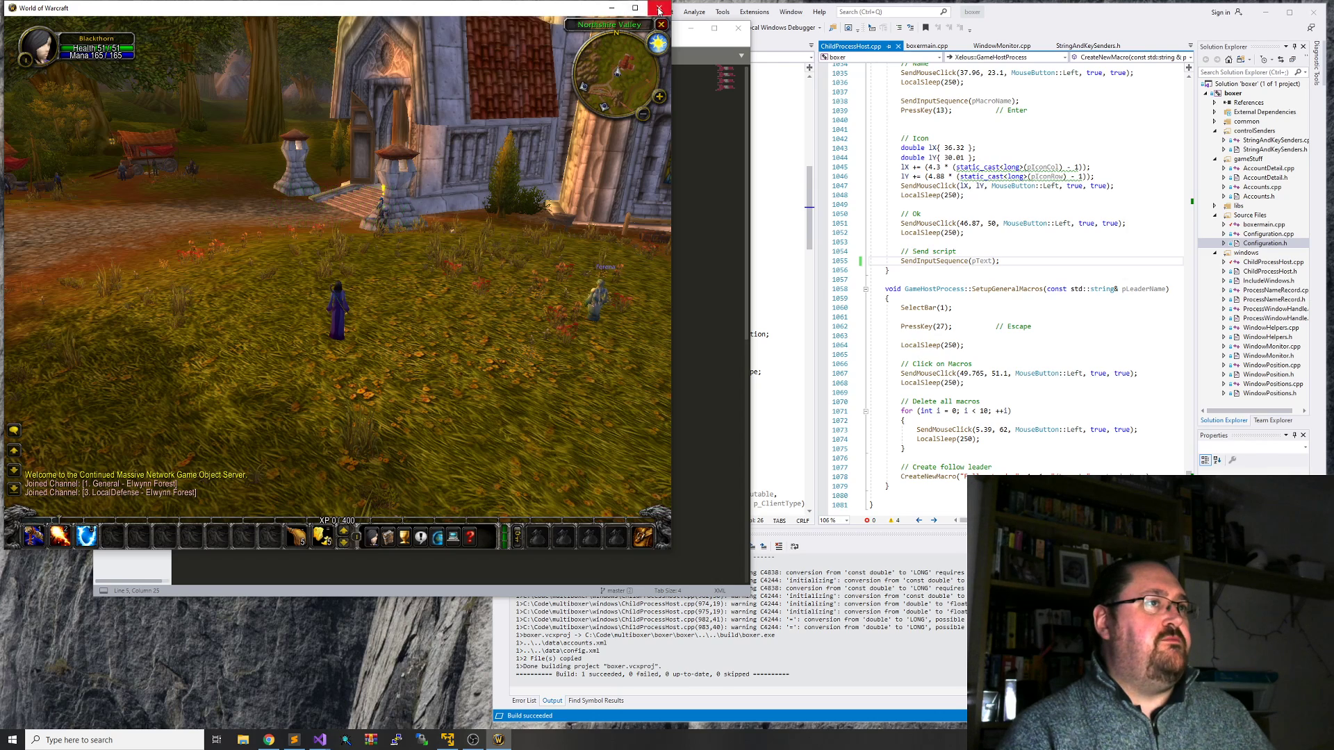
click(660, 9)
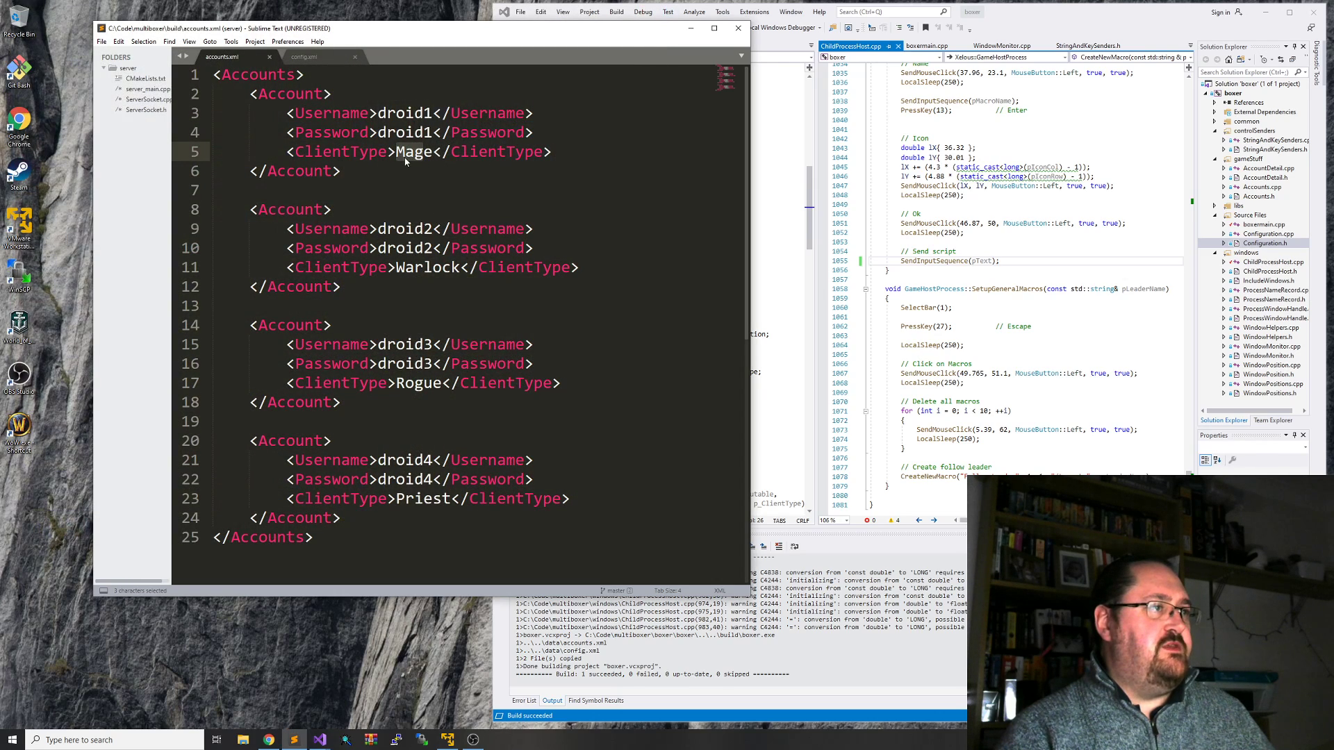
- Browse to C:\Code\multiboxer\data and open accounts.xml for editing
click(242, 739)
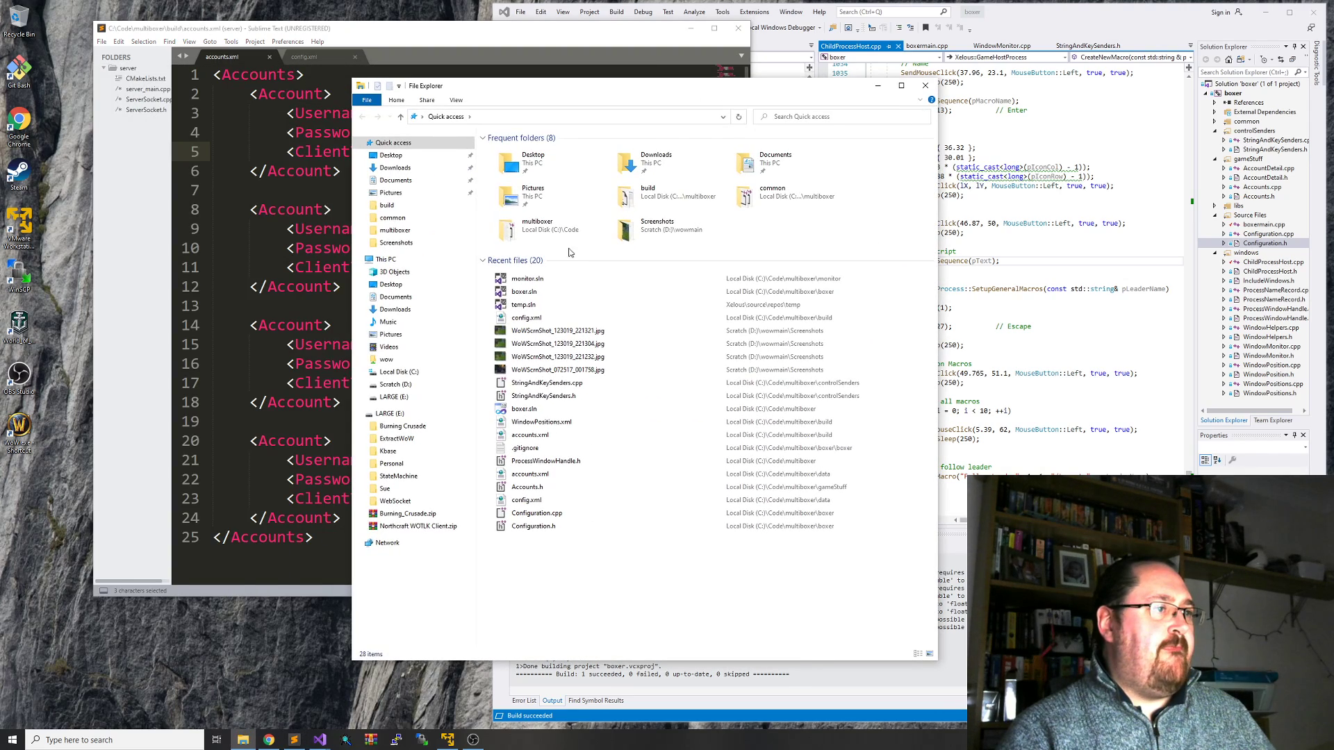
click(399, 372)
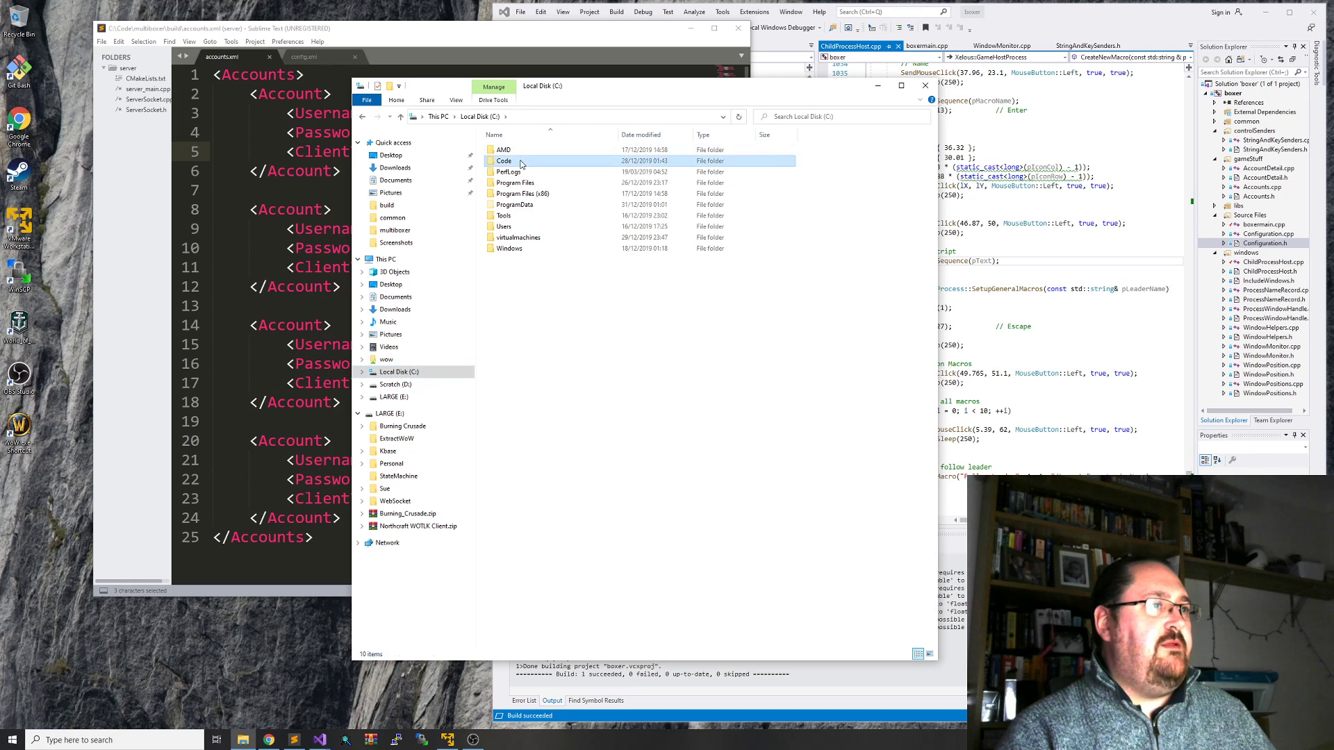
double_click(503, 162)
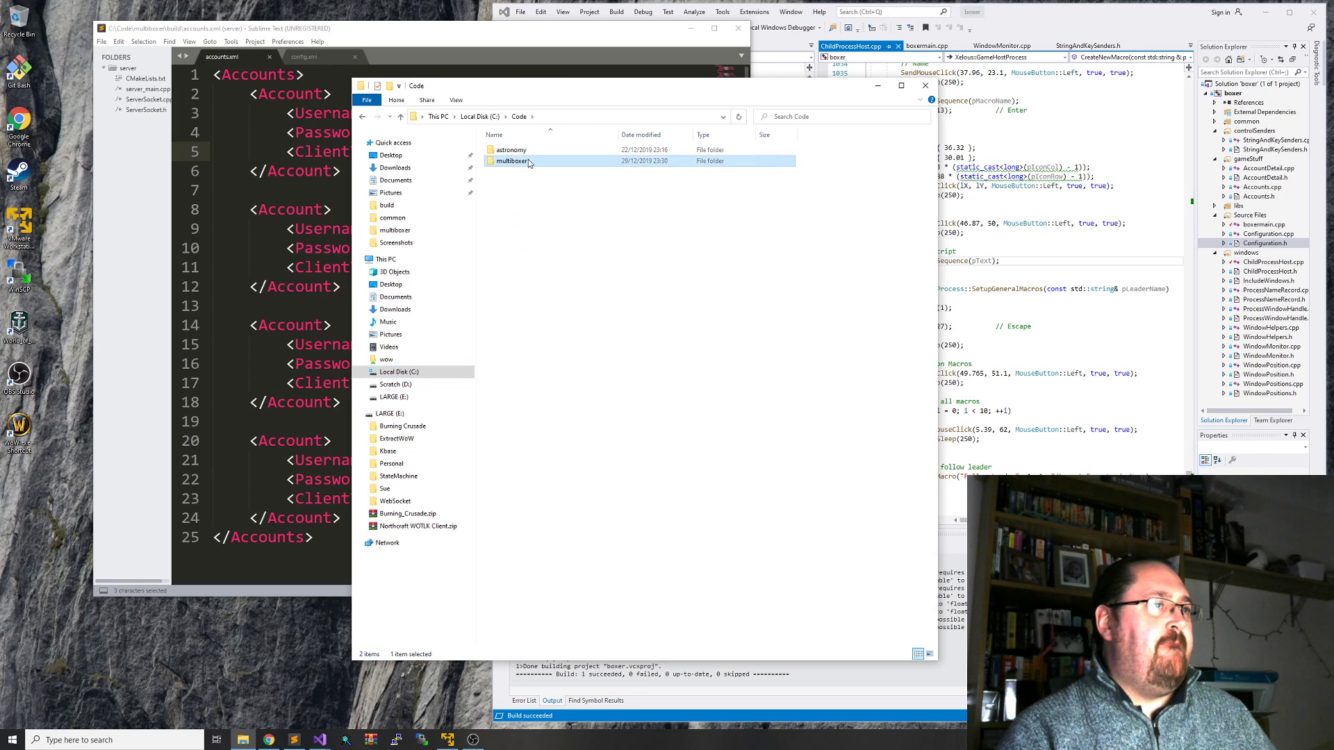
double_click(510, 161)
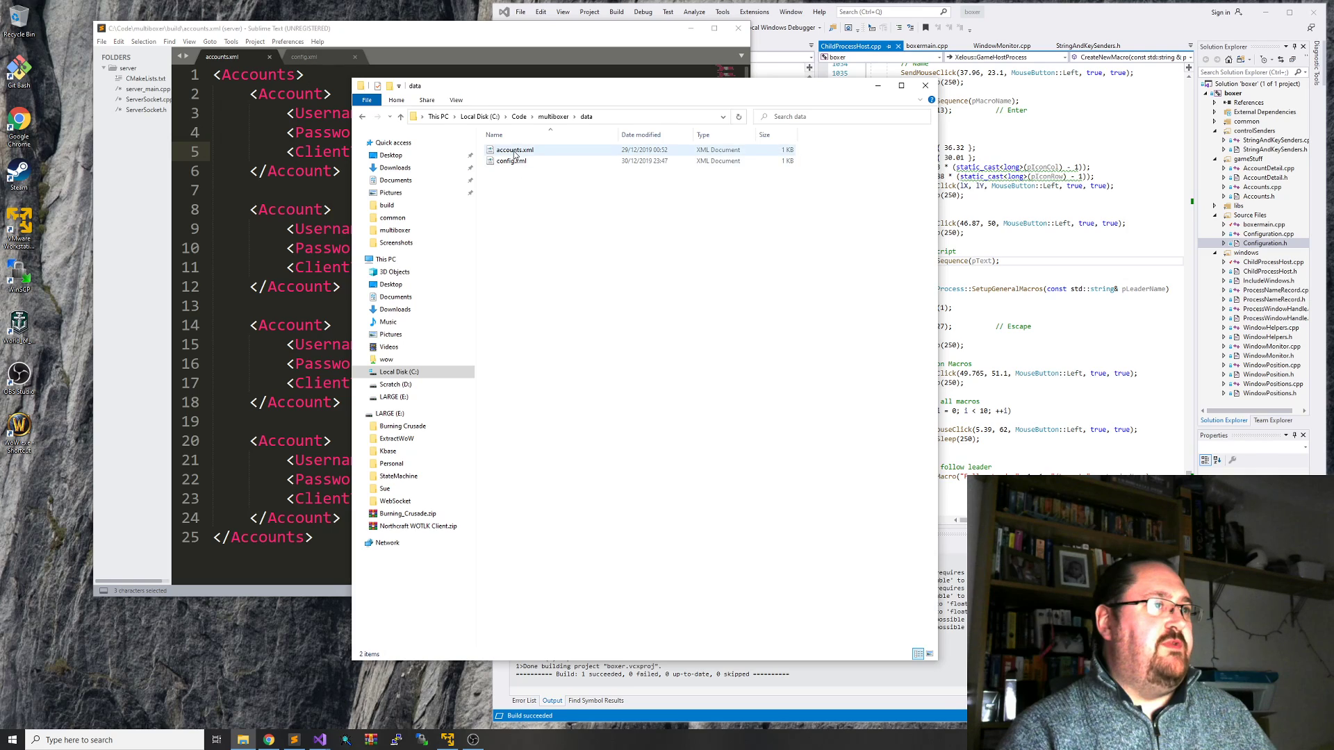
double_click(514, 150)
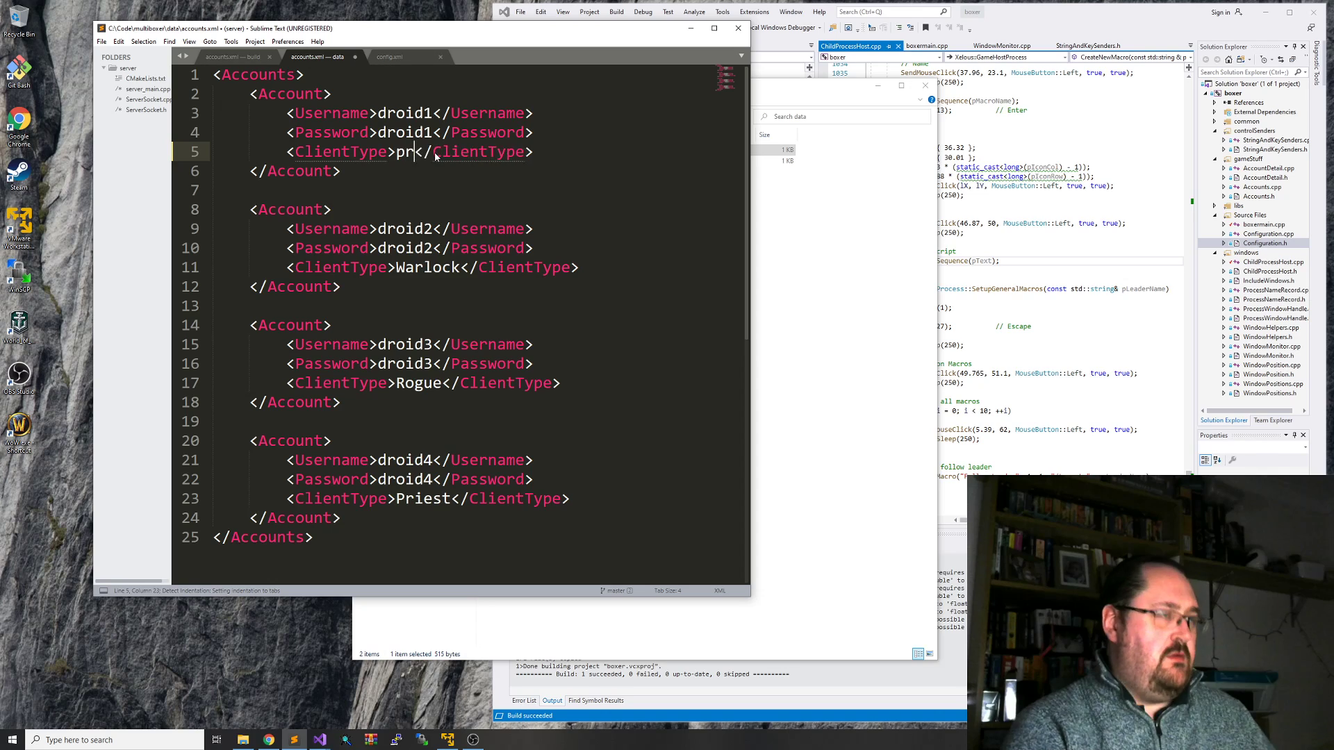
- Change the first account's ClientType from Mage to Priest
text(iest)
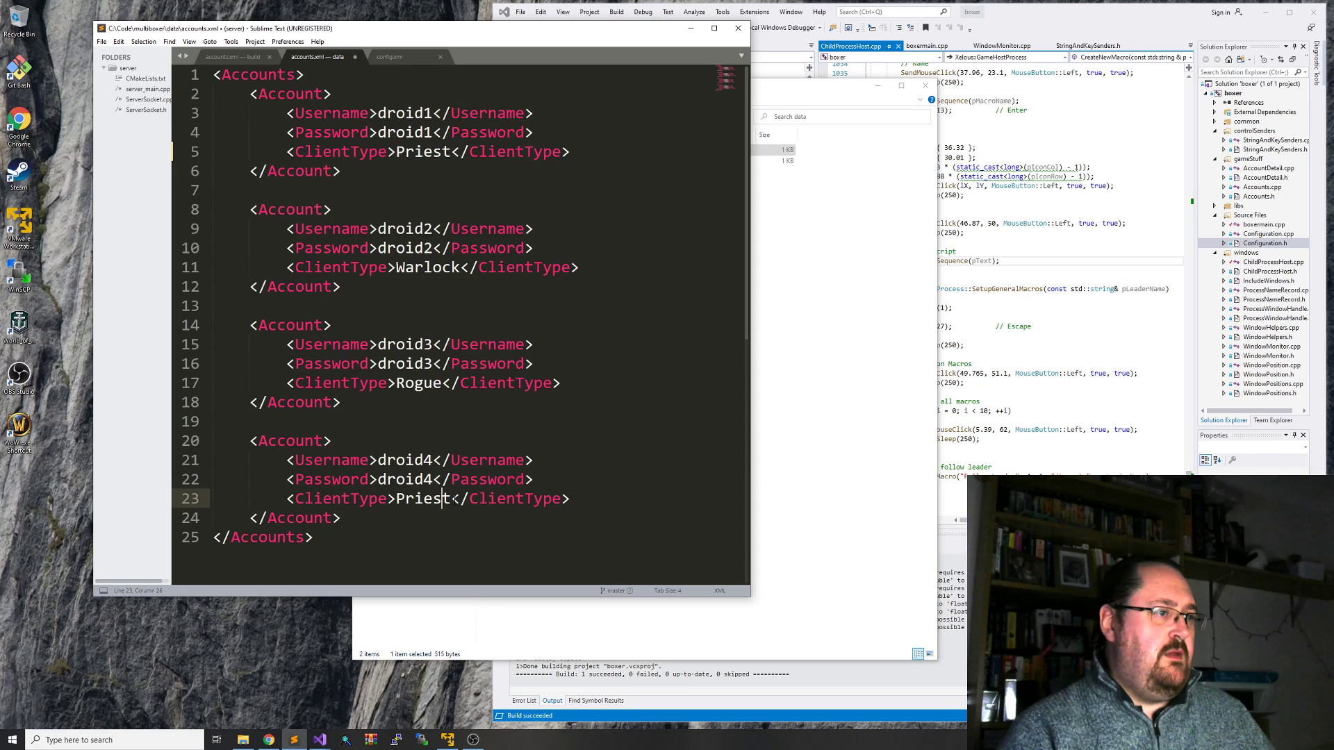
text(Mag)
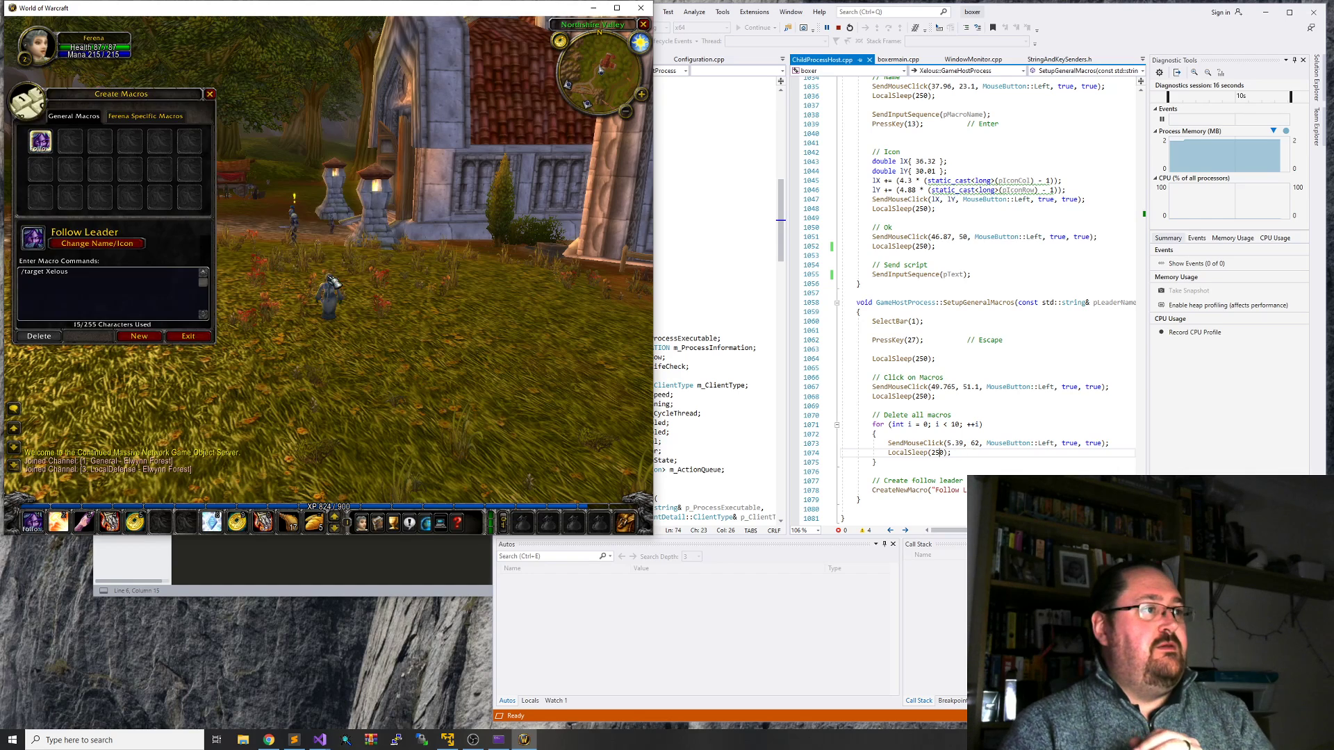
- Delete the Follow Leader macro and recreate it as FollowLeader with a /target Xelous command
click(37, 336)
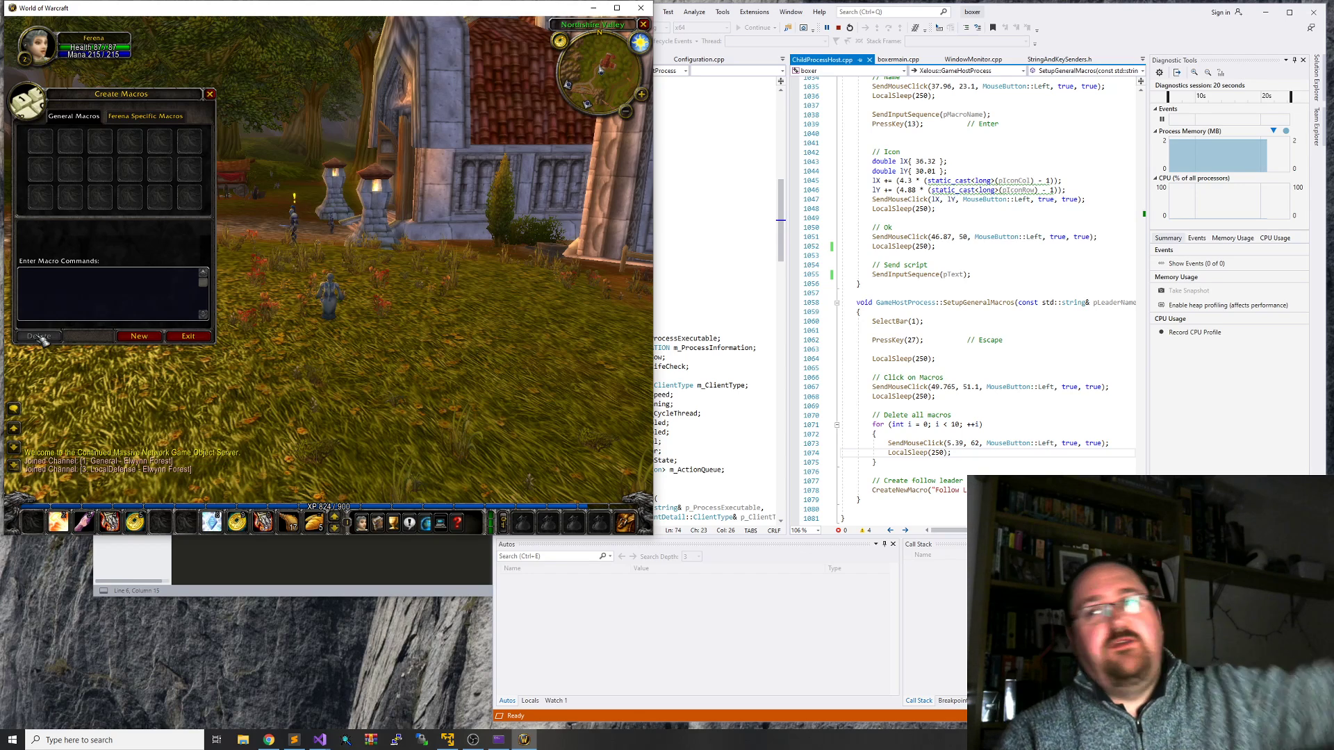
click(137, 336)
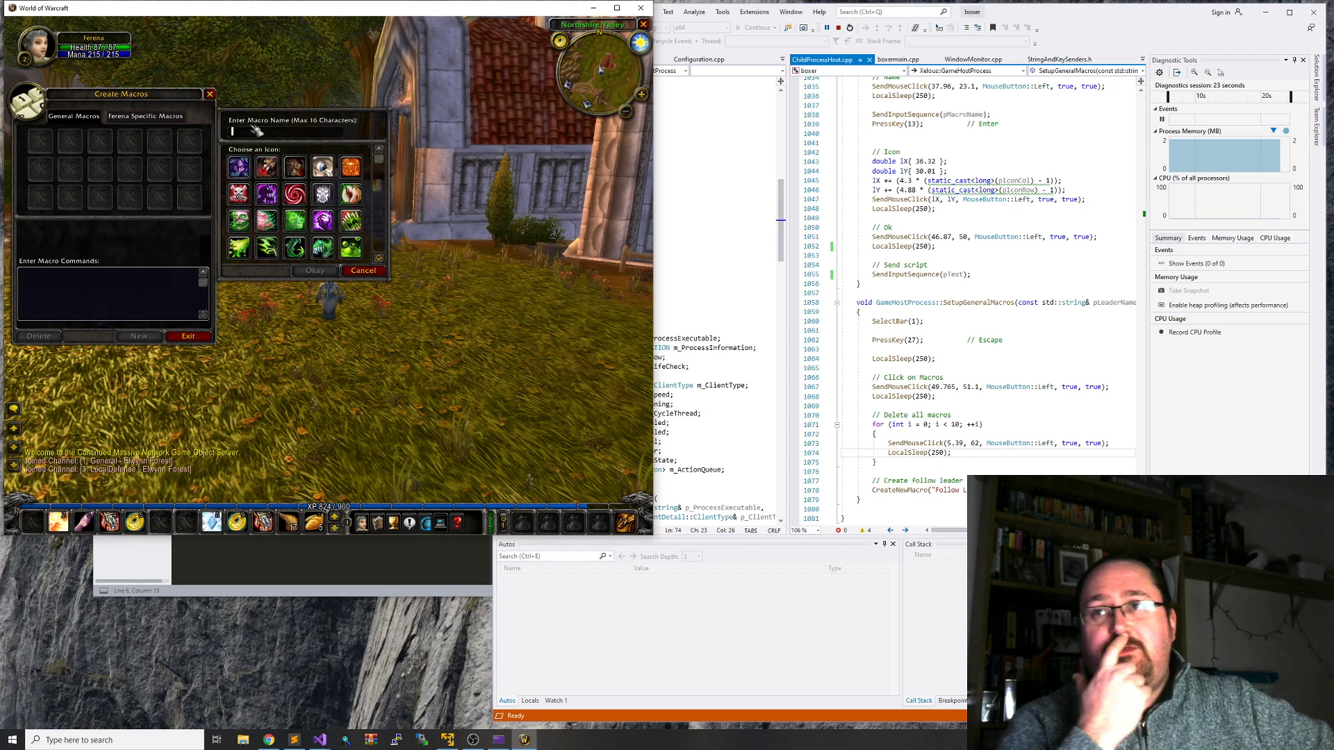
text(FollowLeader)
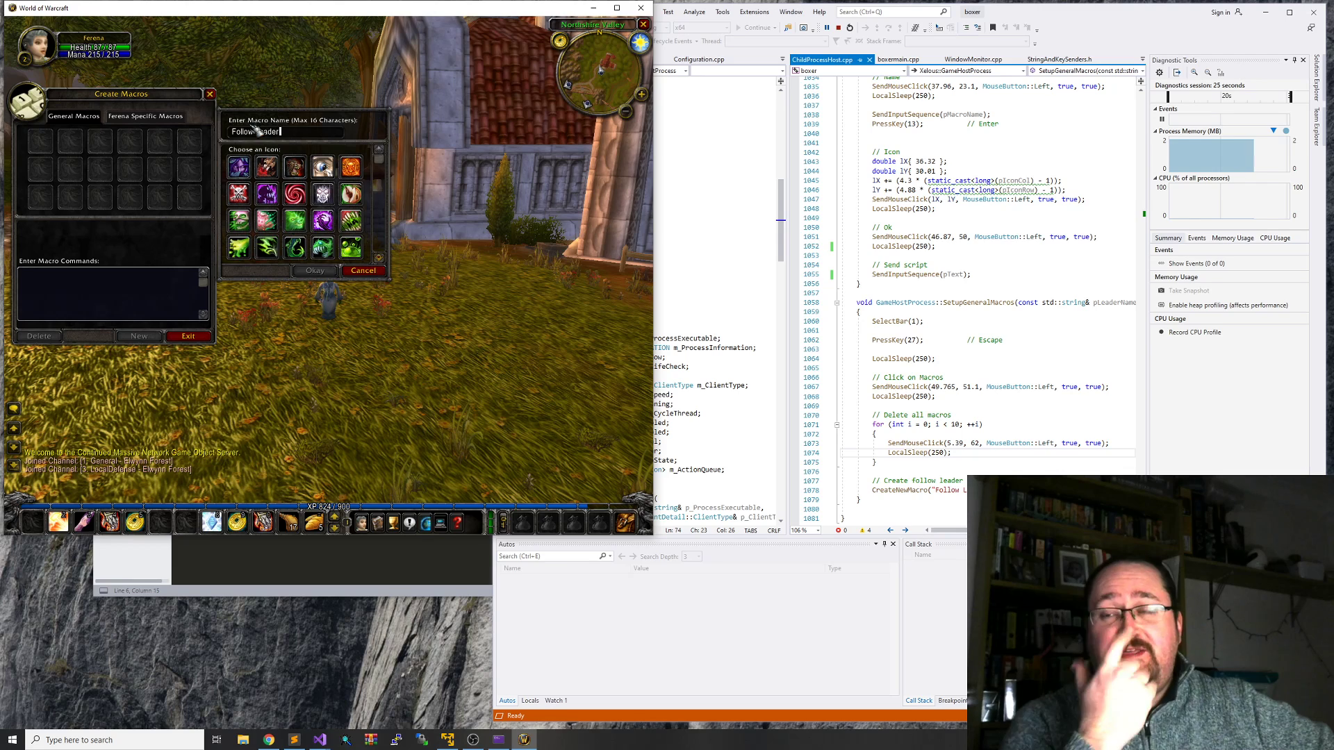
click(315, 270)
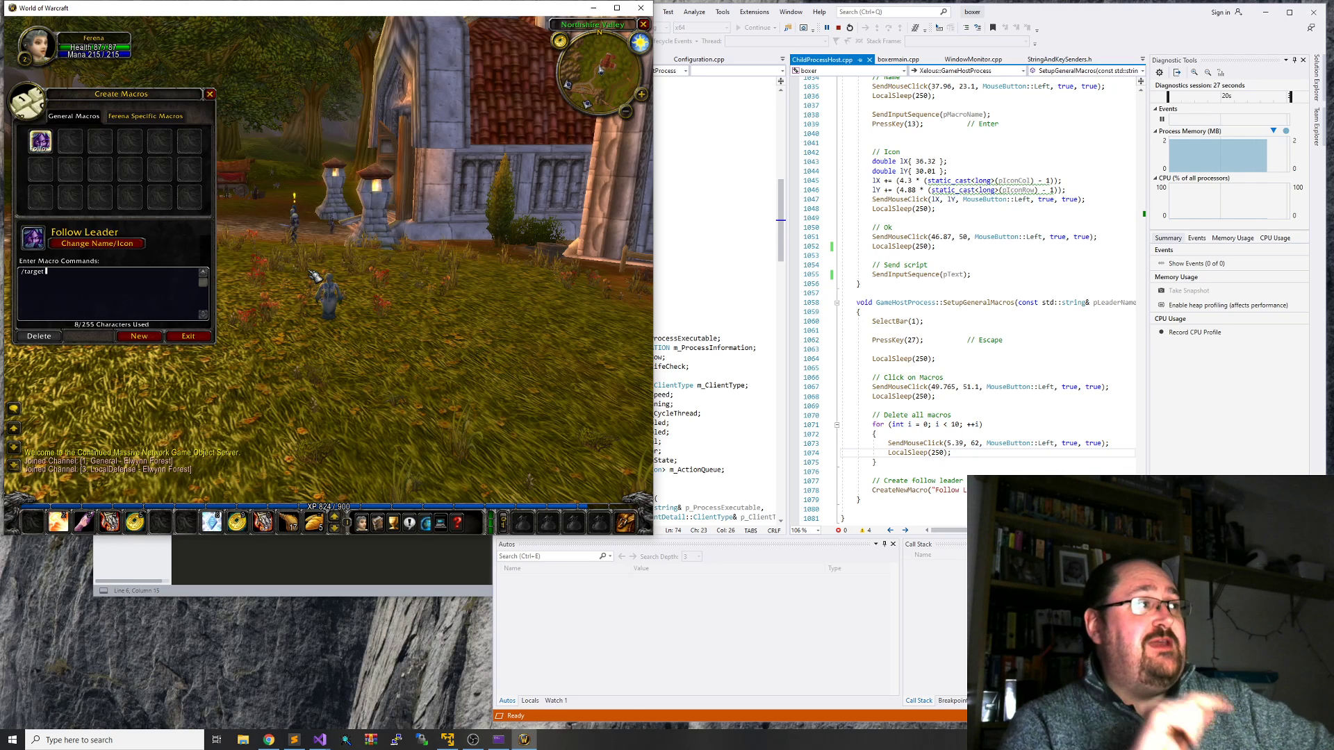
text(Xelous)
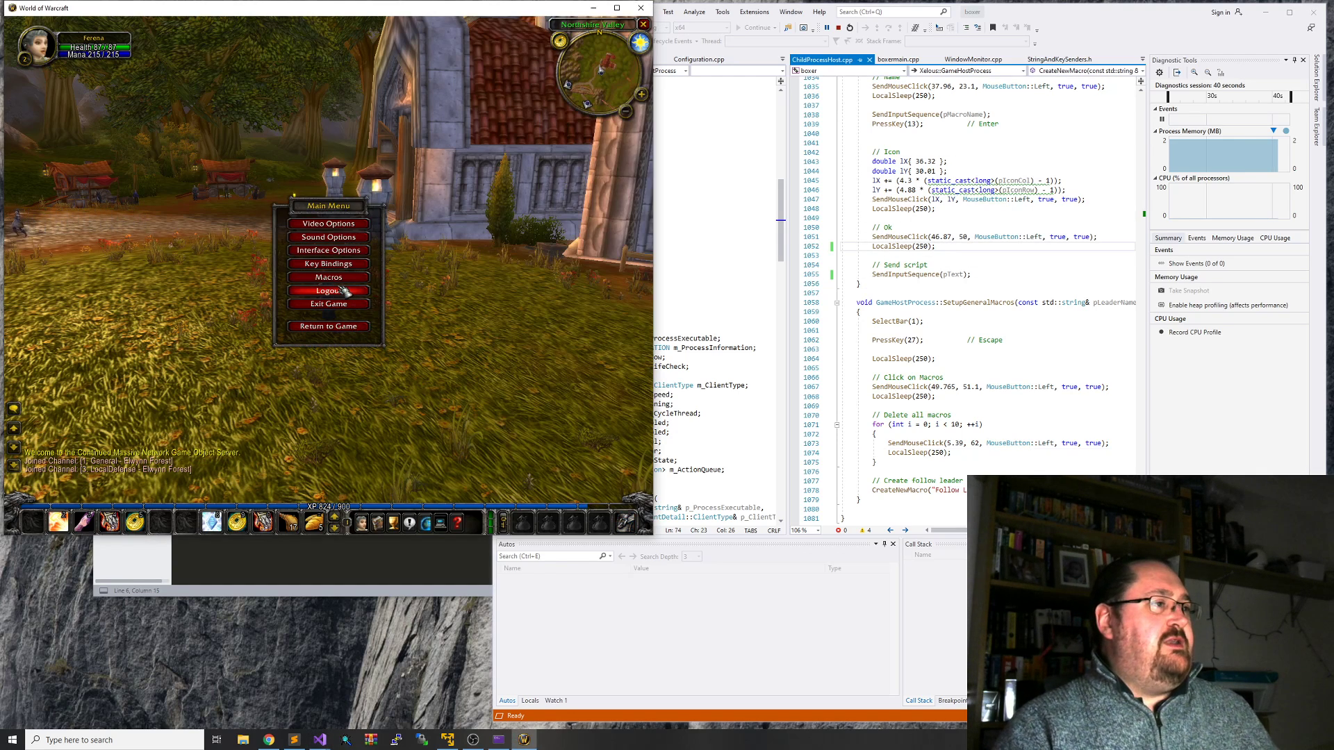
- Create a couple of throwaway test macros, then delete every macro so the list is empty
click(328, 276)
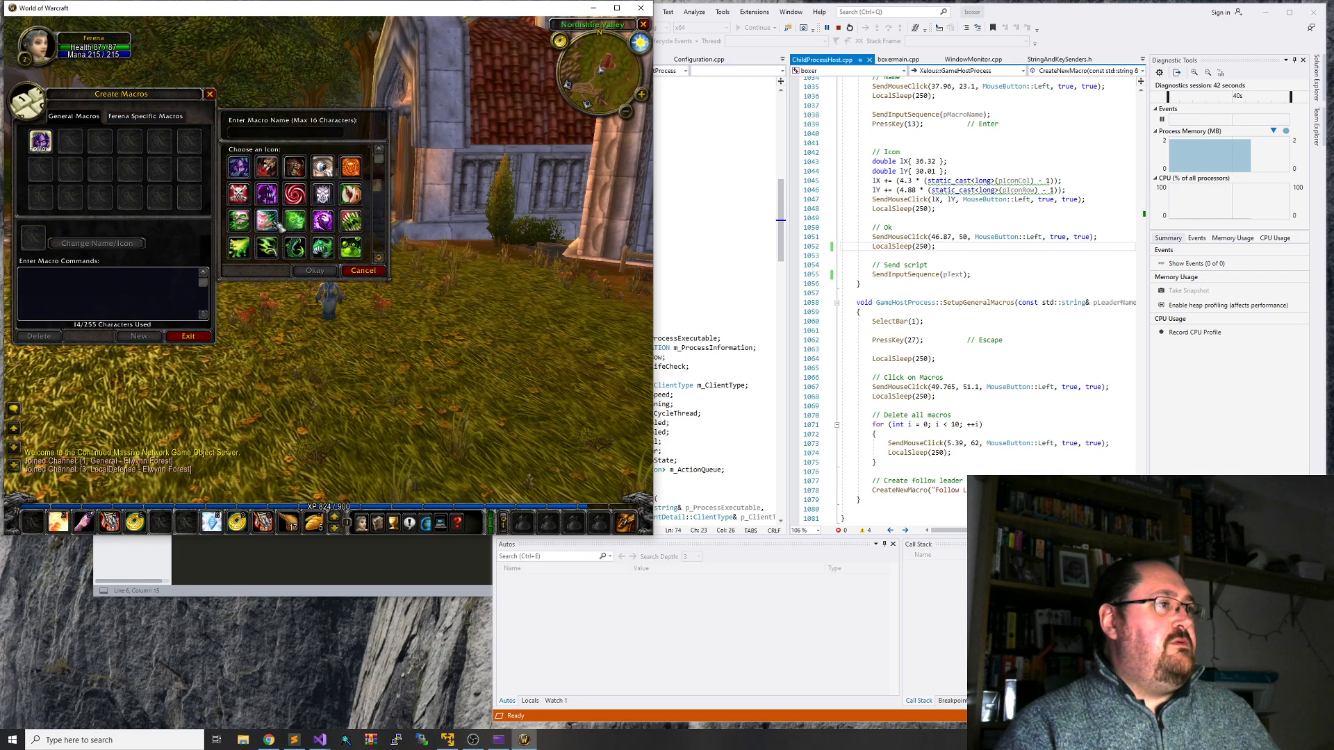
click(314, 271)
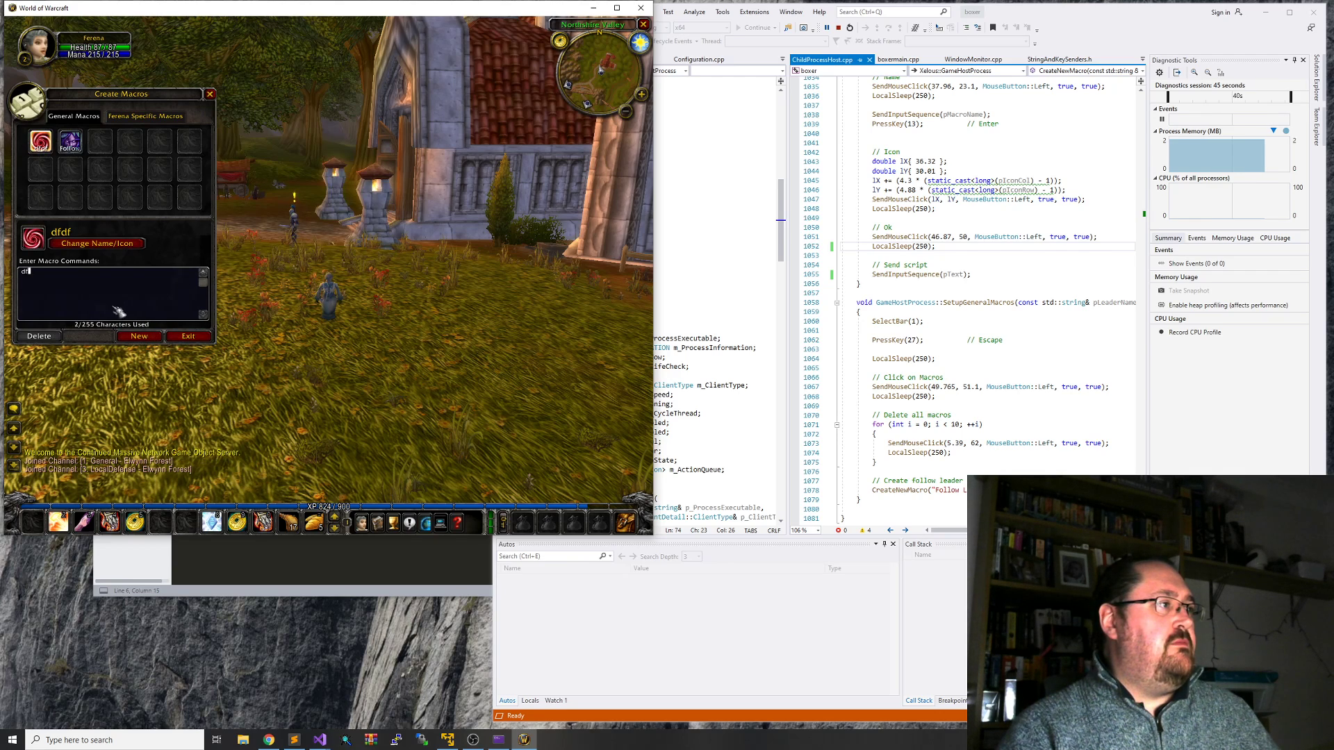
text(dfd)
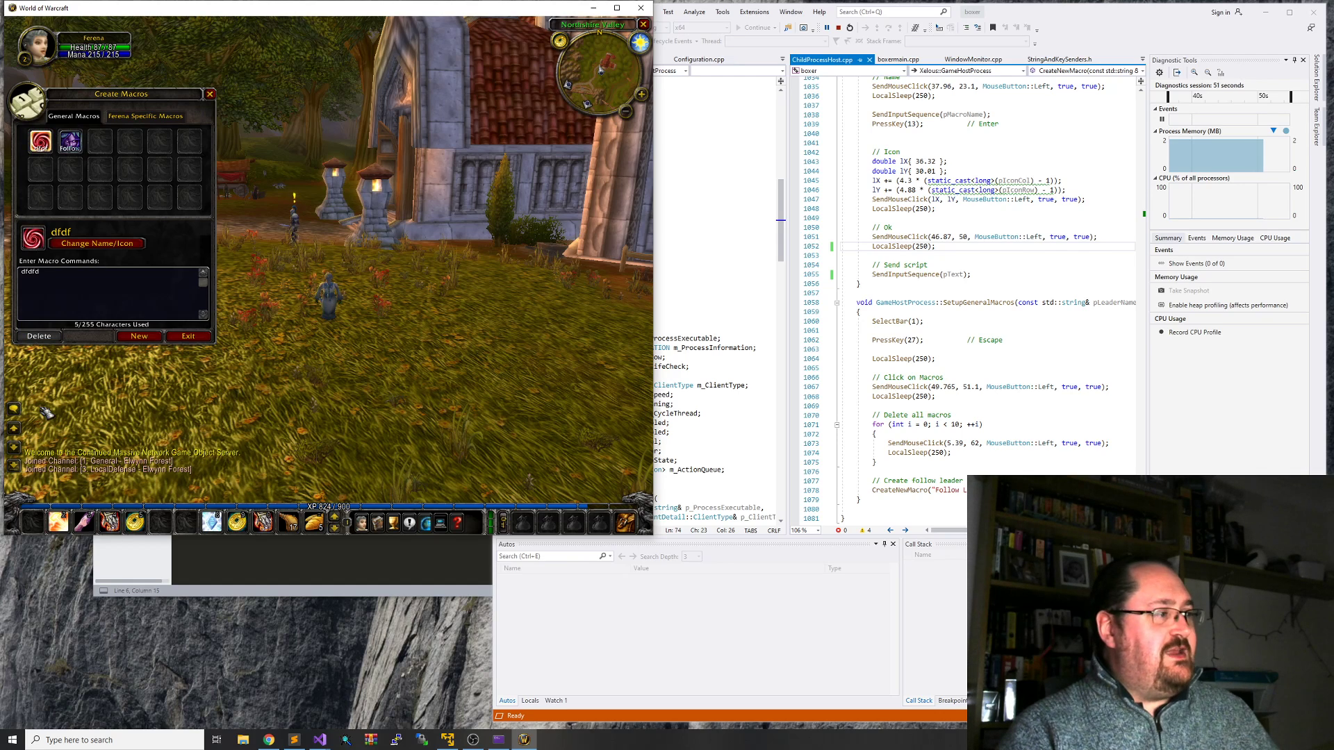
mouse_move(58, 521)
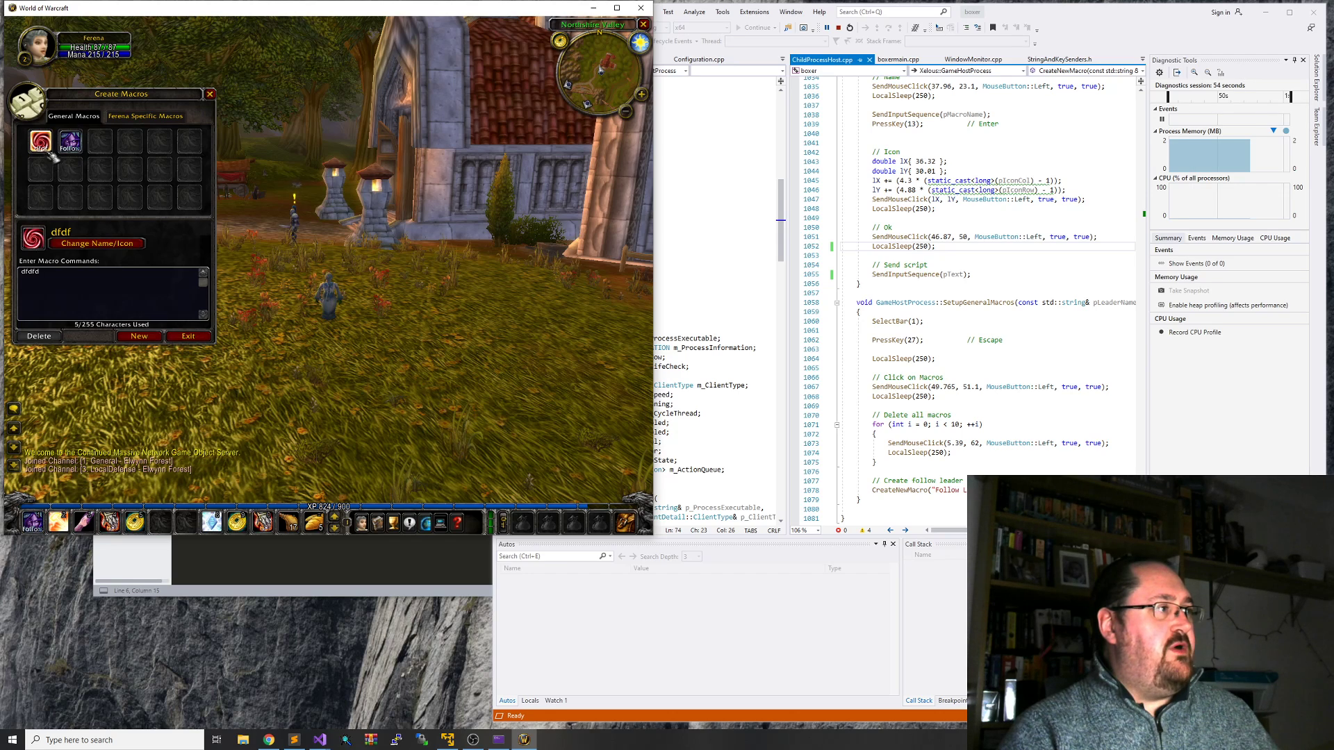
mouse_move(61, 522)
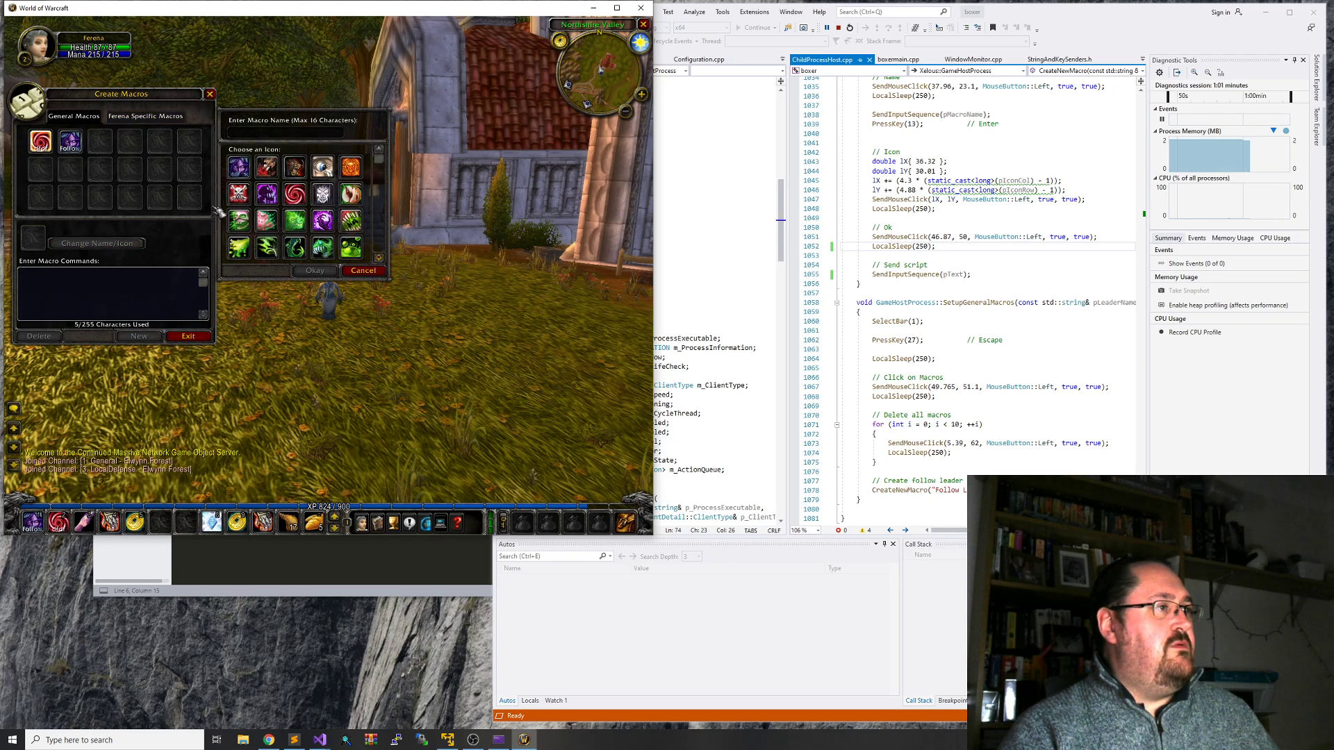
click(314, 271)
text(ererererere)
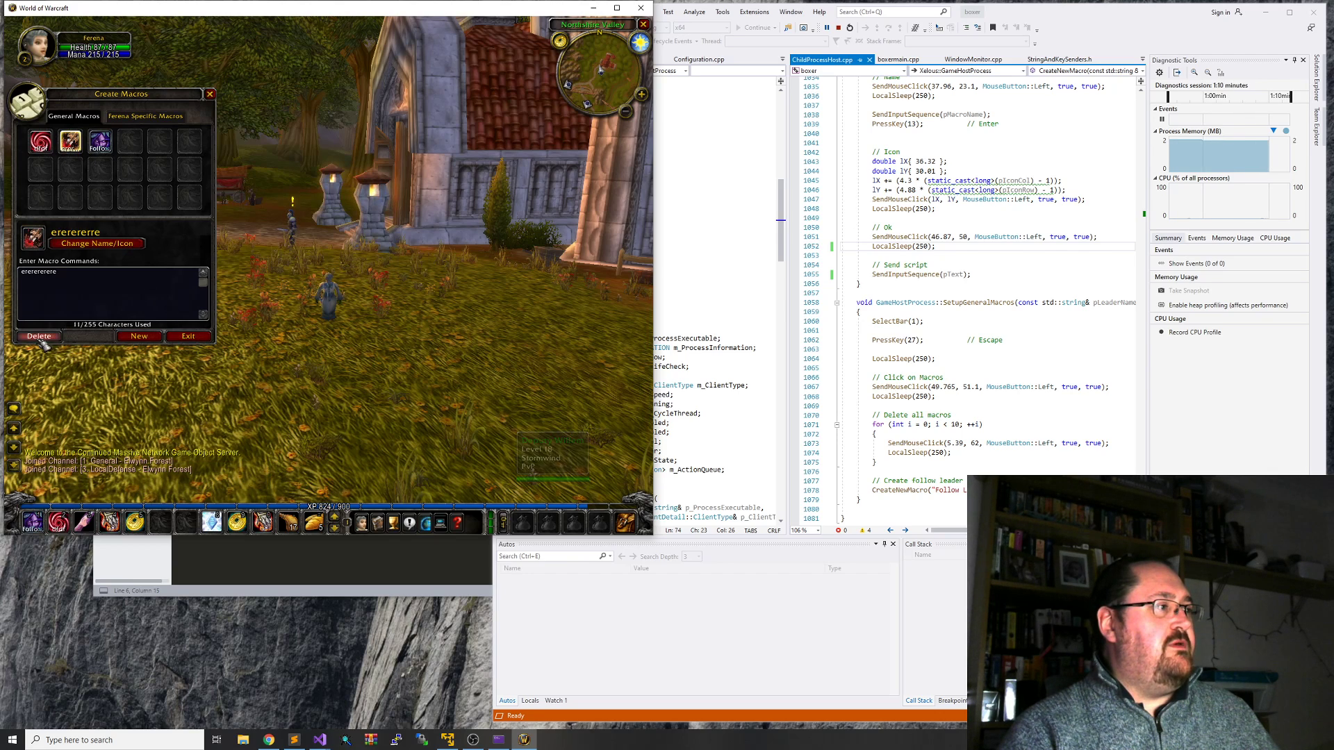
click(39, 336)
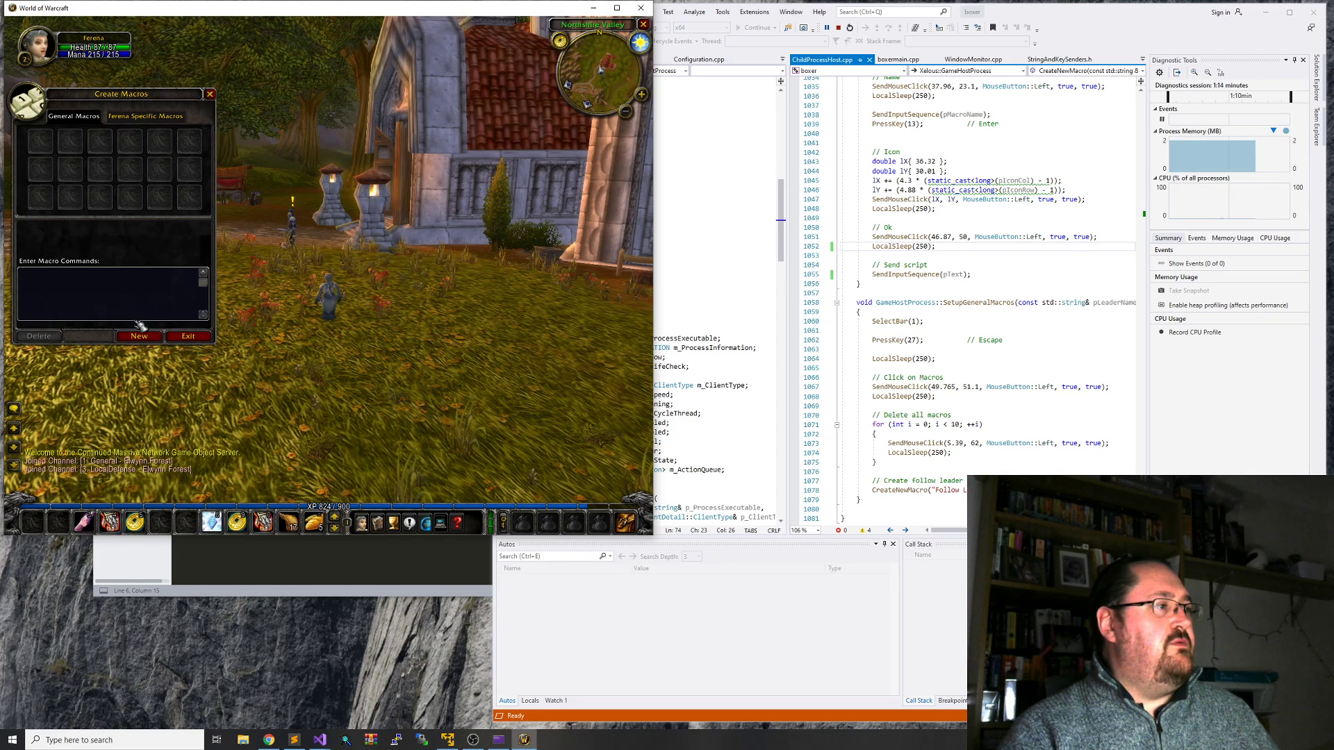
- Create three new macros named 1, 2 and 3 in the general list
click(137, 336)
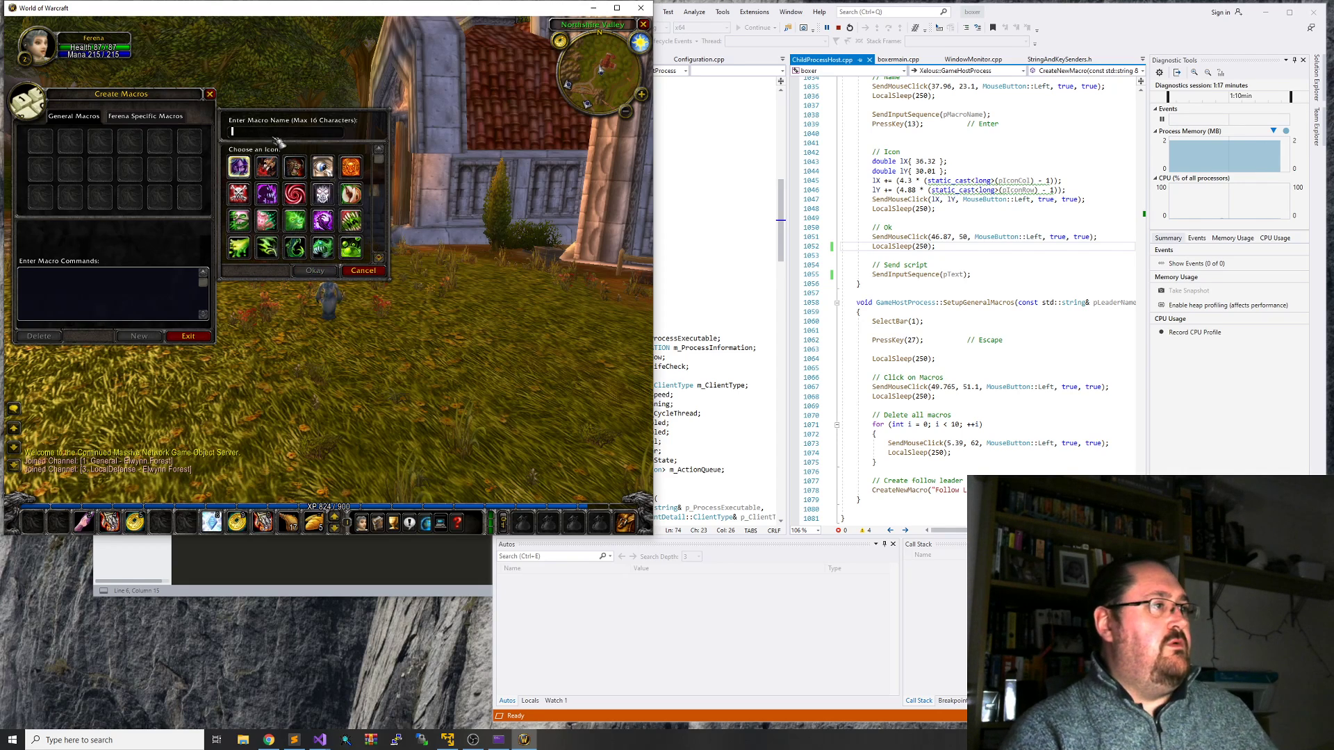
click(314, 271)
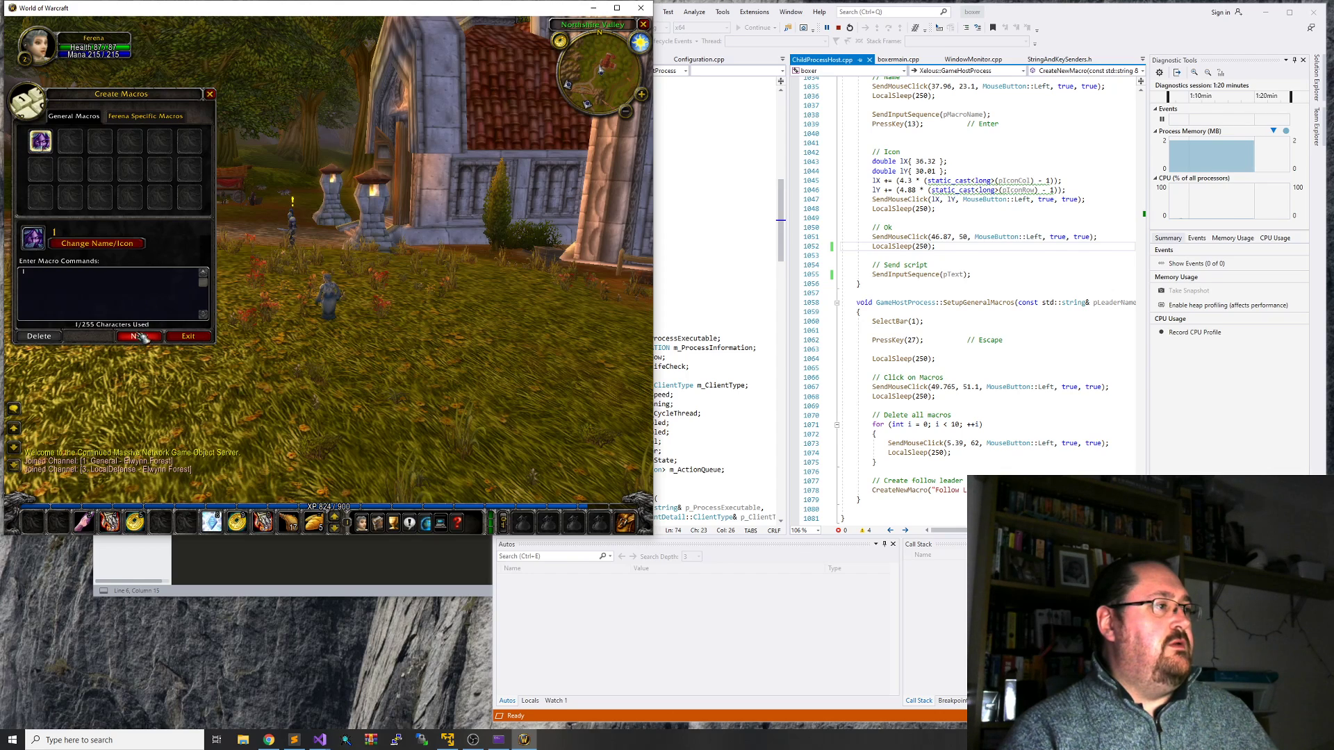
click(138, 336)
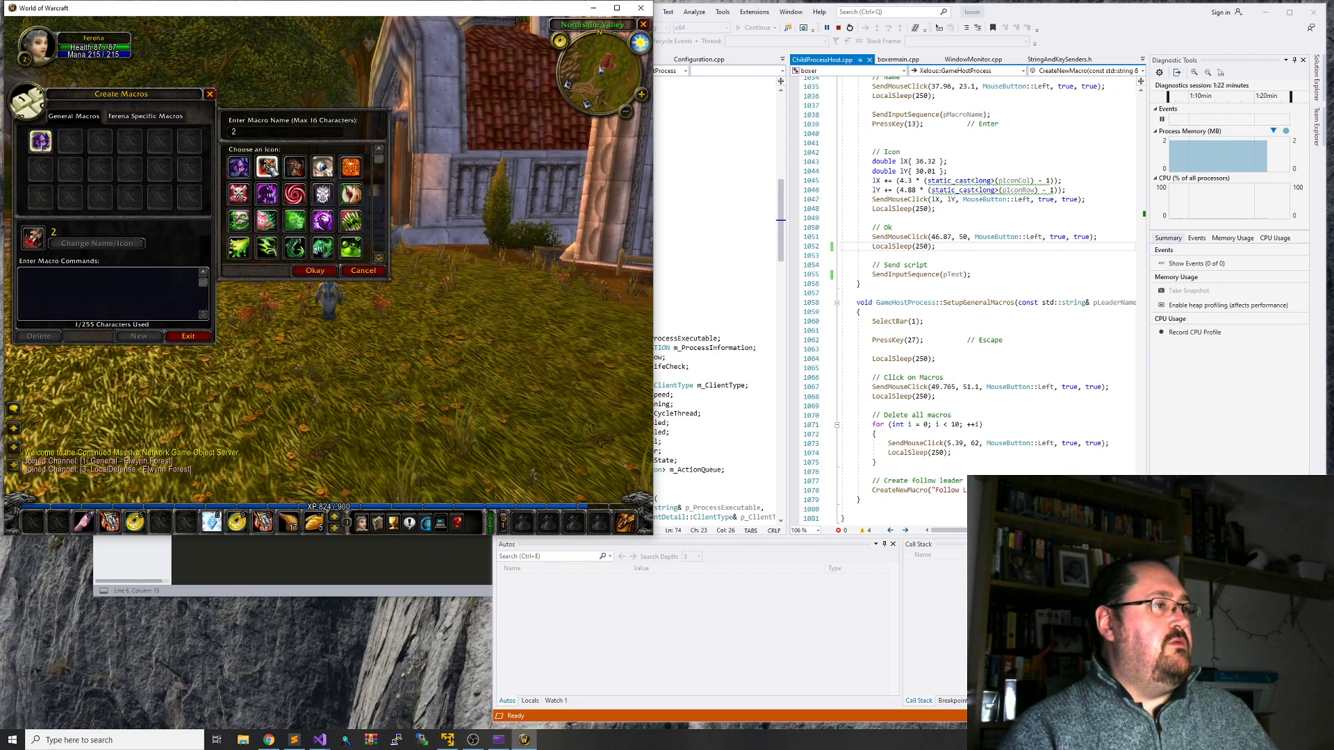
click(314, 271)
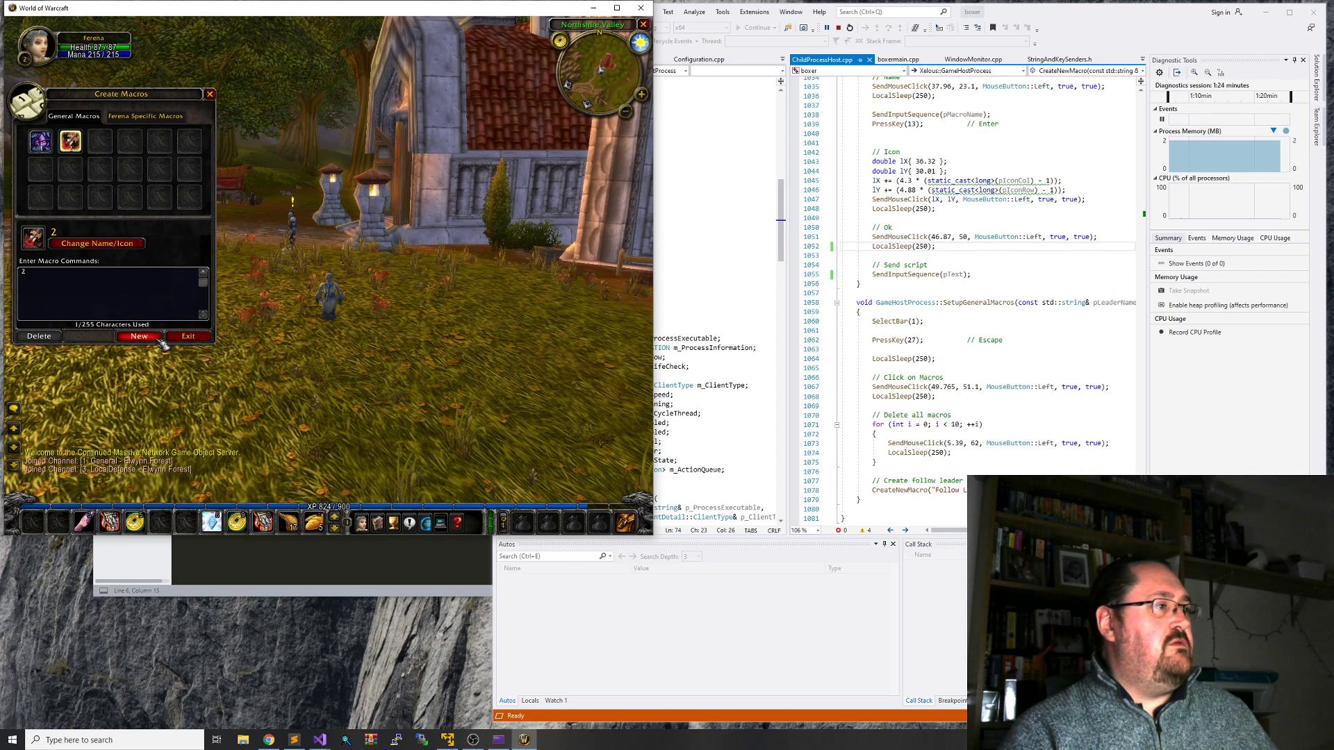
click(138, 336)
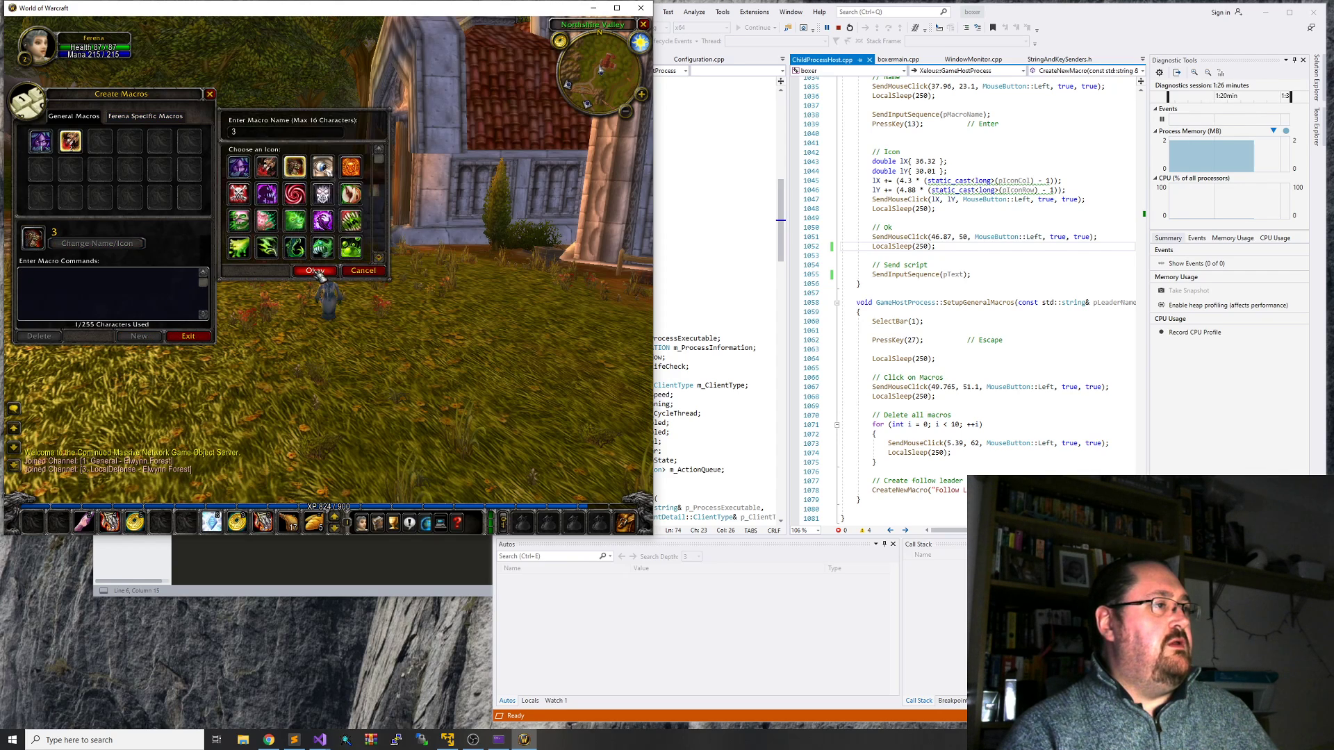
click(314, 271)
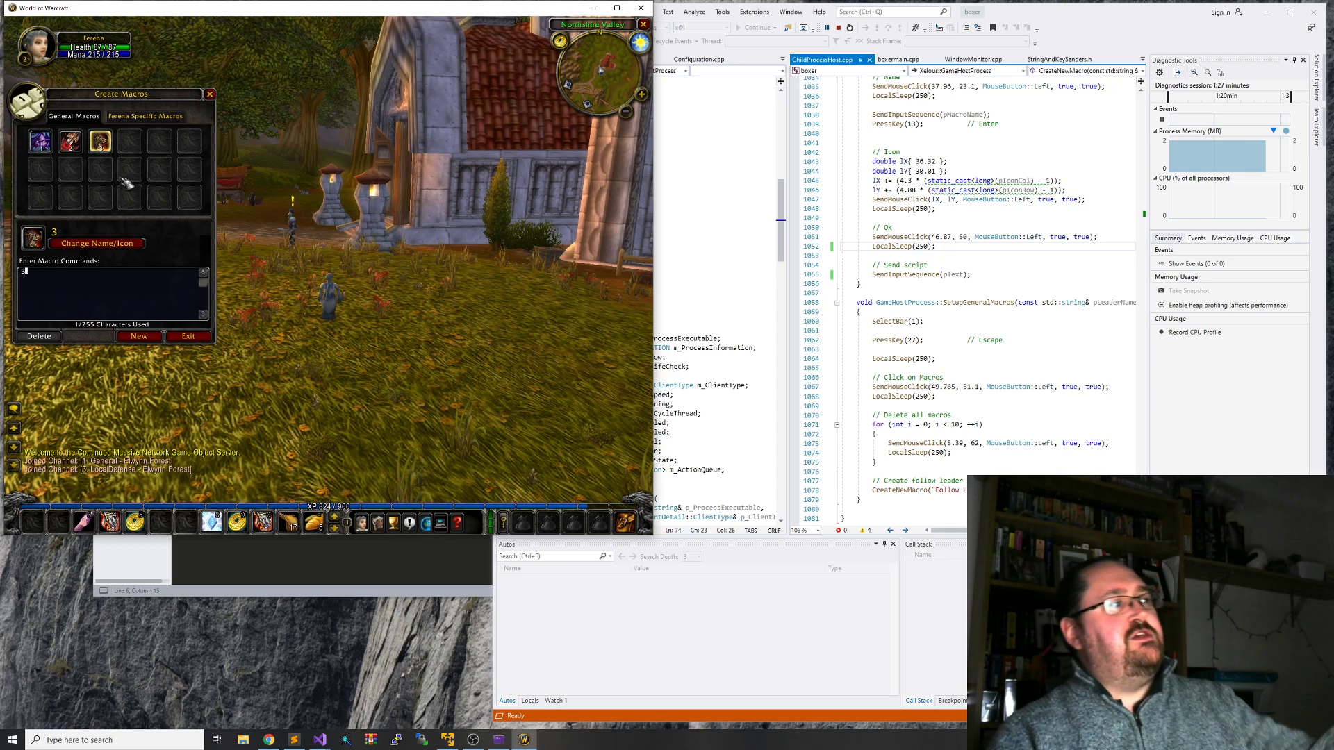